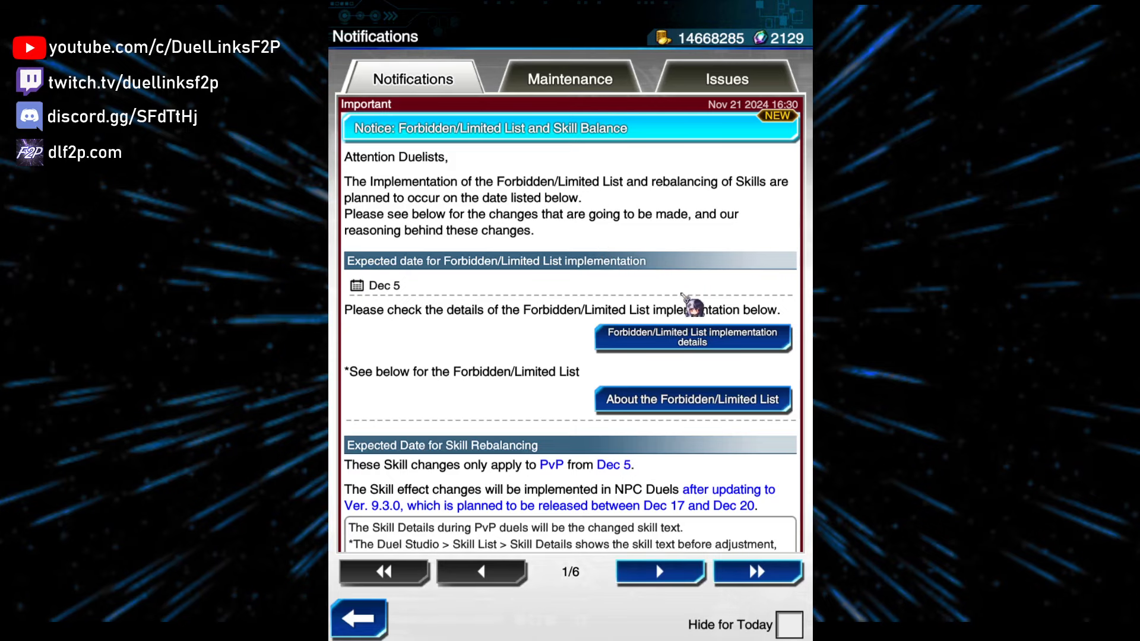
pyautogui.moveTo(726, 332)
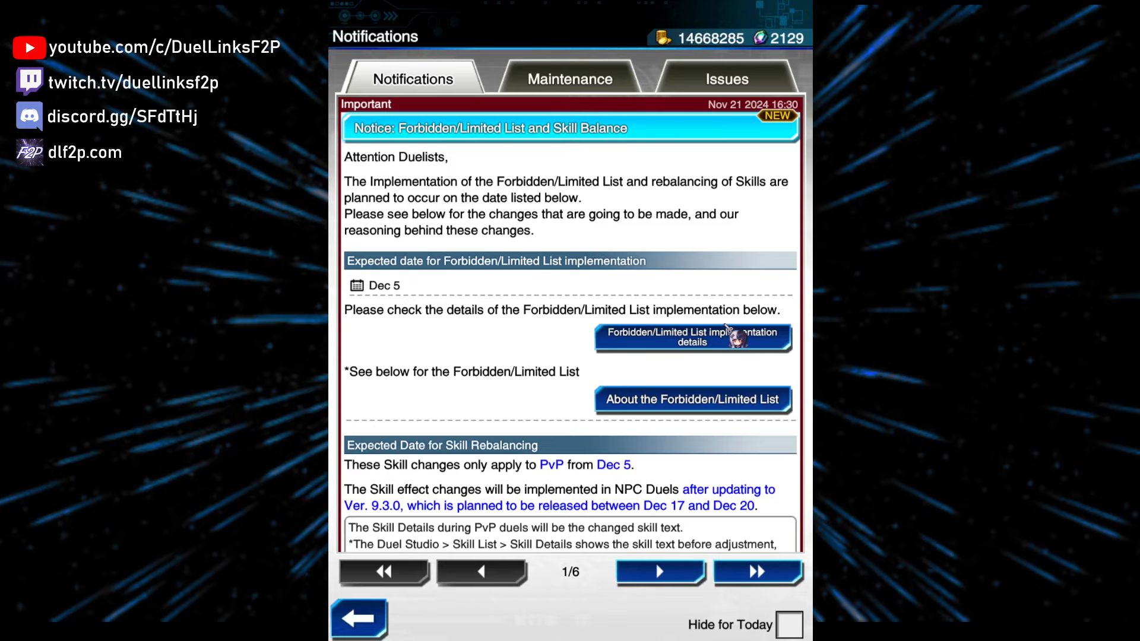
# Load the Forbidden/Limited List implementation details from the Nov 21 Skill Balance notice.
pyautogui.click(690, 337)
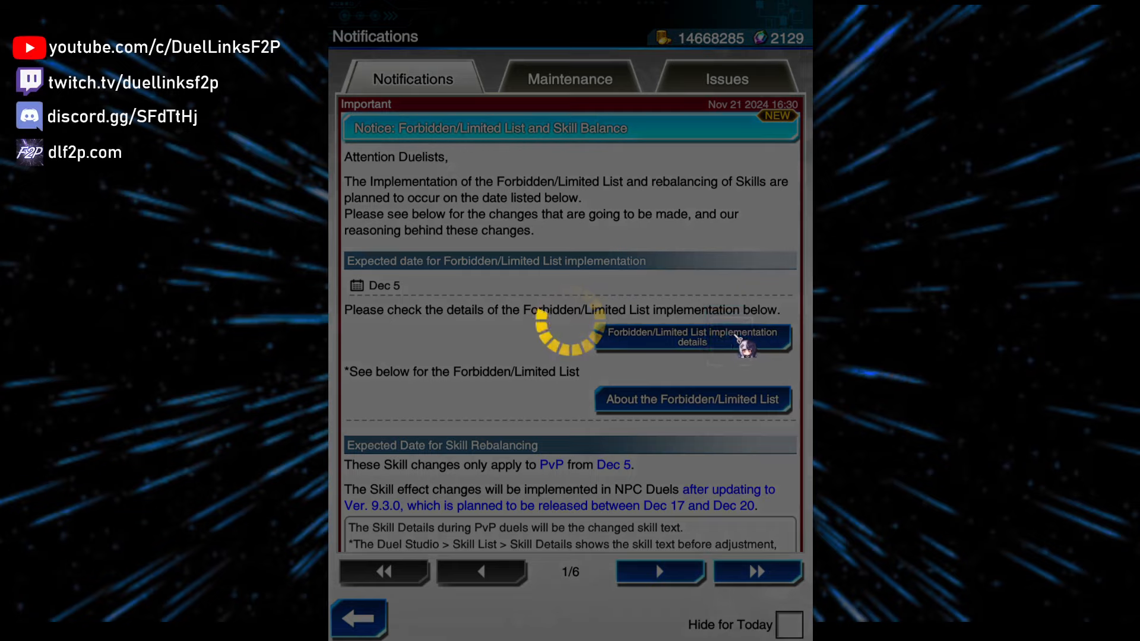
# Read the Dec 5 Forbidden cards in the List Changes dialog down to the start of Limited 1.
pyautogui.click(690, 338)
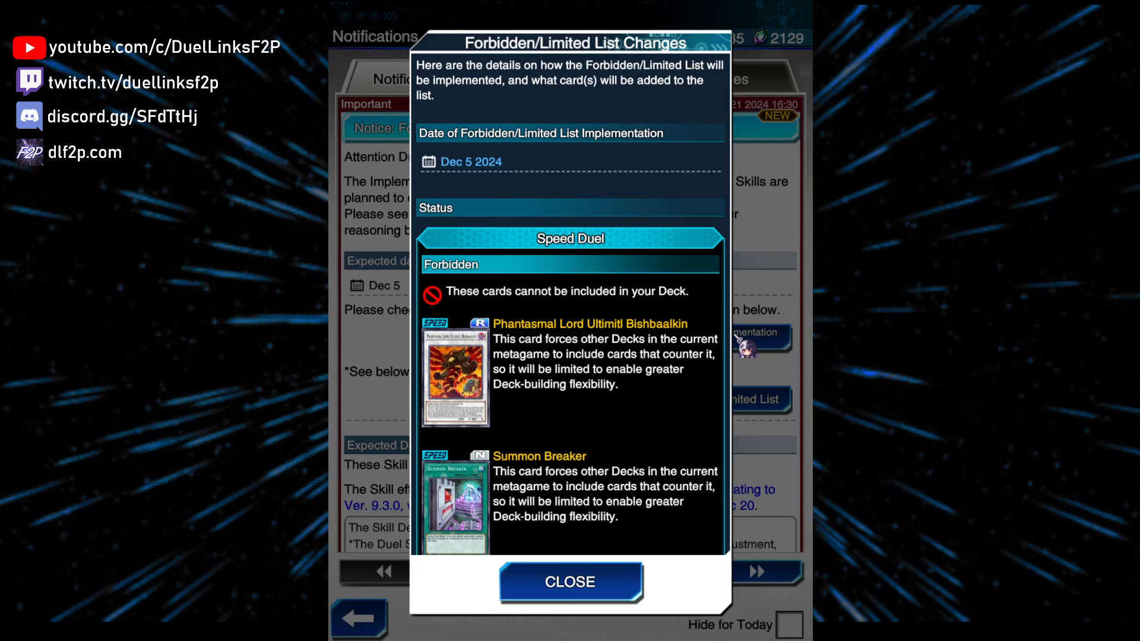
pyautogui.moveTo(668, 370)
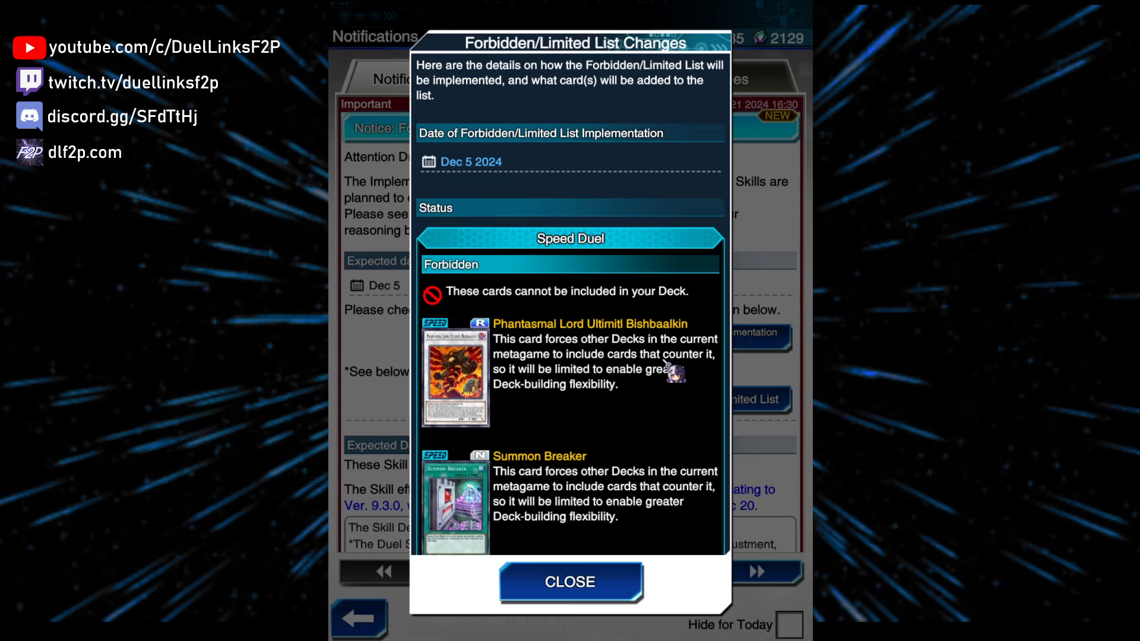
pyautogui.scroll(-3)
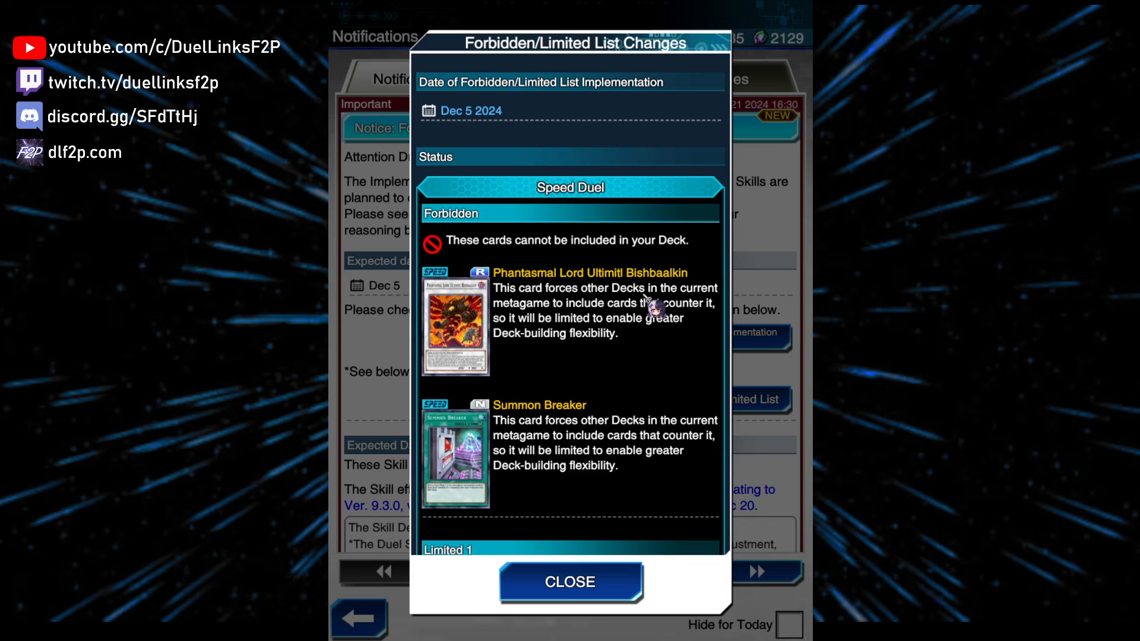
pyautogui.moveTo(603, 335)
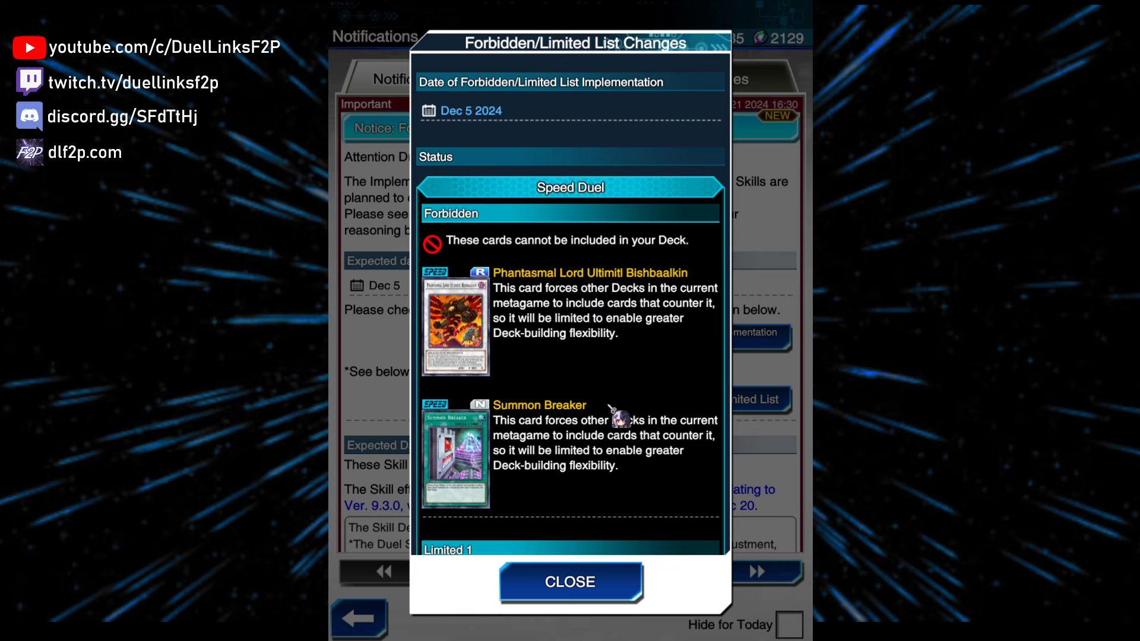
pyautogui.scroll(-3)
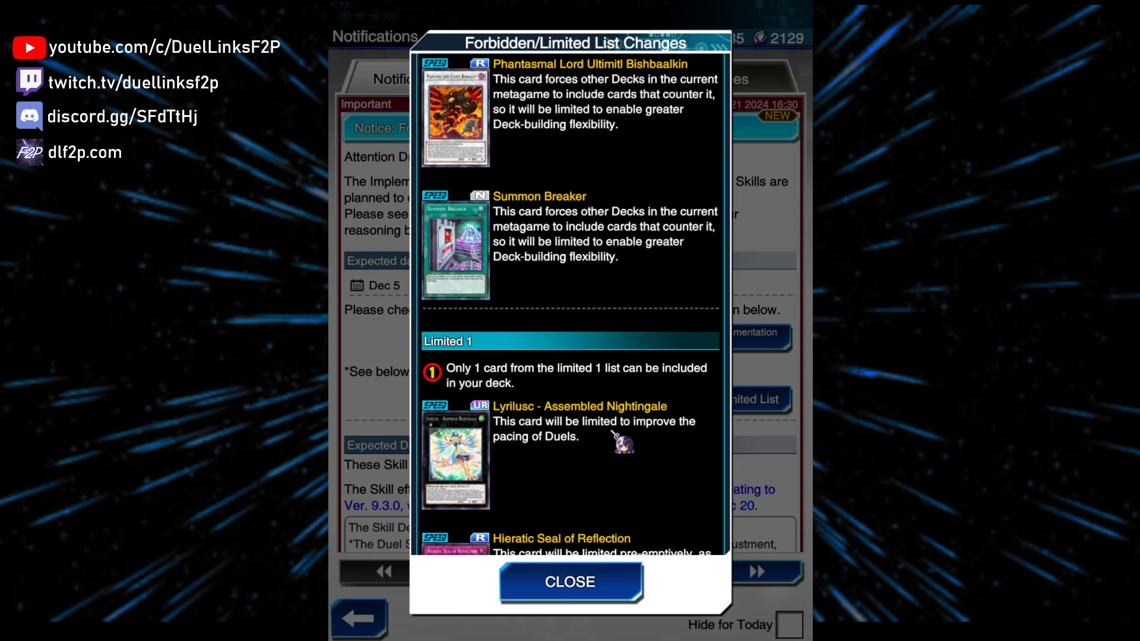
# Read the rest of Limited 1, including the Predaplant cards, down to the start of Limited 2.
pyautogui.scroll(-3)
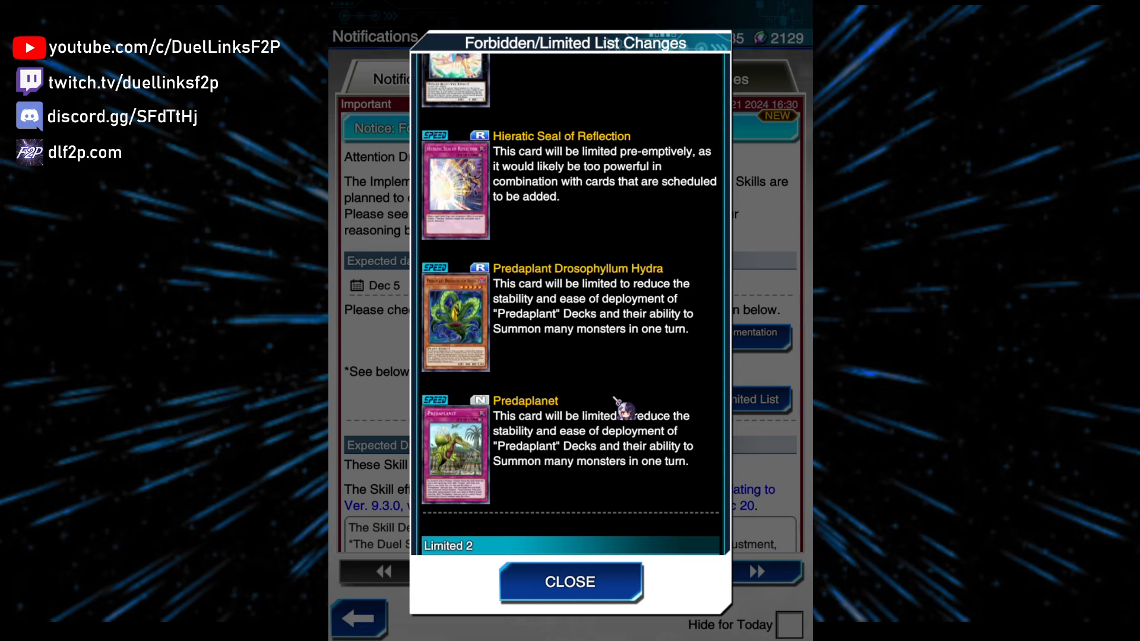
pyautogui.scroll(-3)
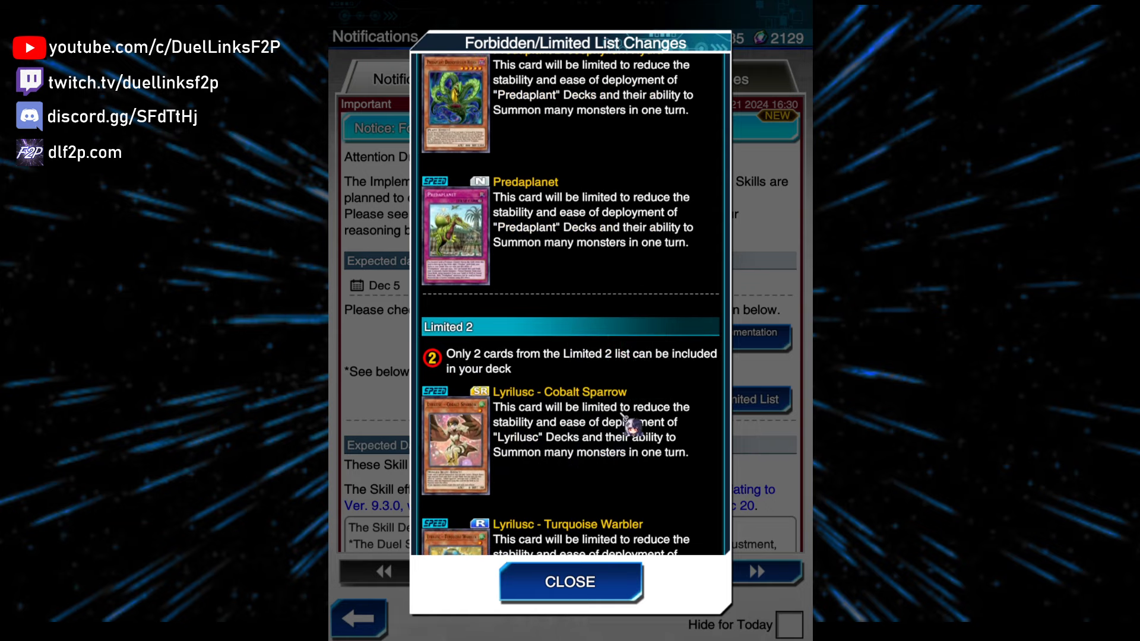
# Read the Limited 2 cards, including eased Phantasm Spiral Battle and Cybernetic Overflow, down to Needle Ceiling in Limited 3.
pyautogui.scroll(-3)
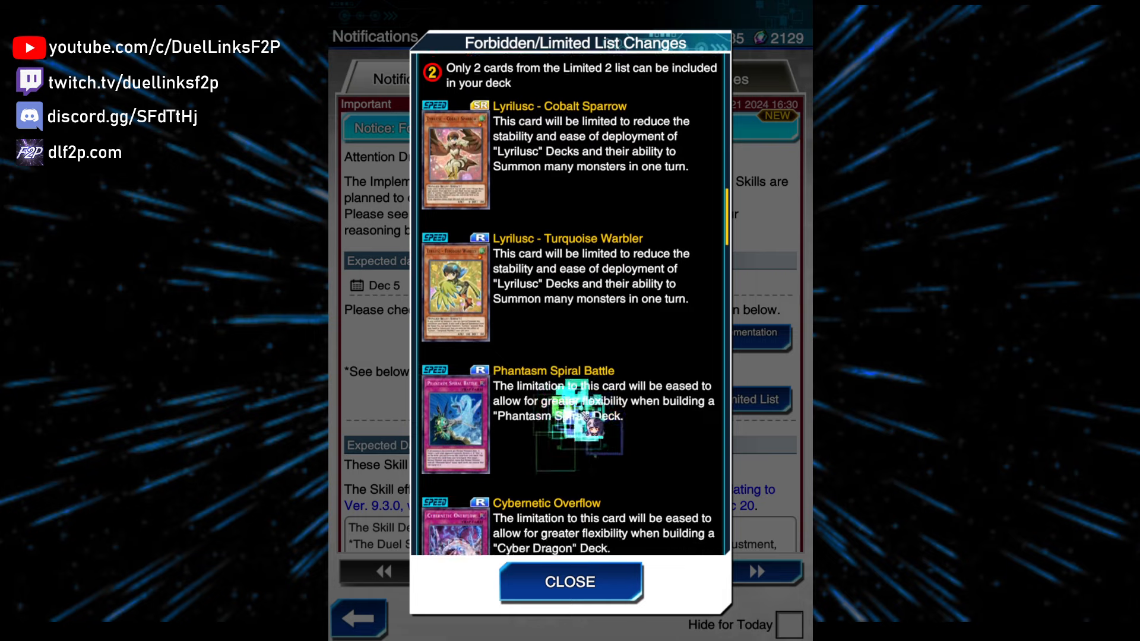
pyautogui.scroll(-3)
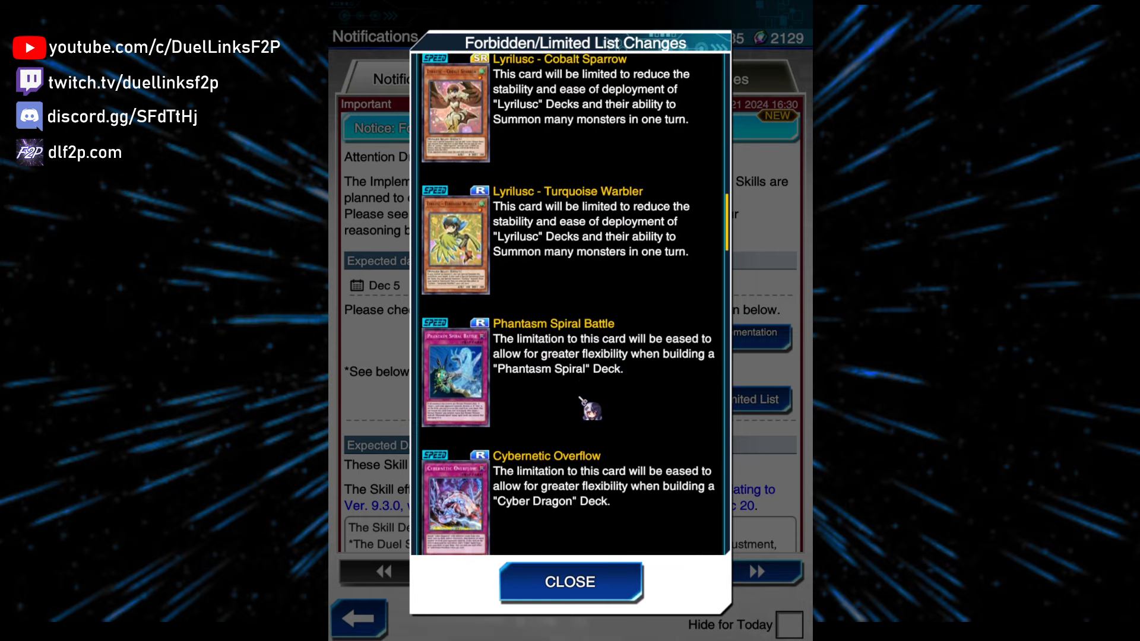
pyautogui.scroll(-3)
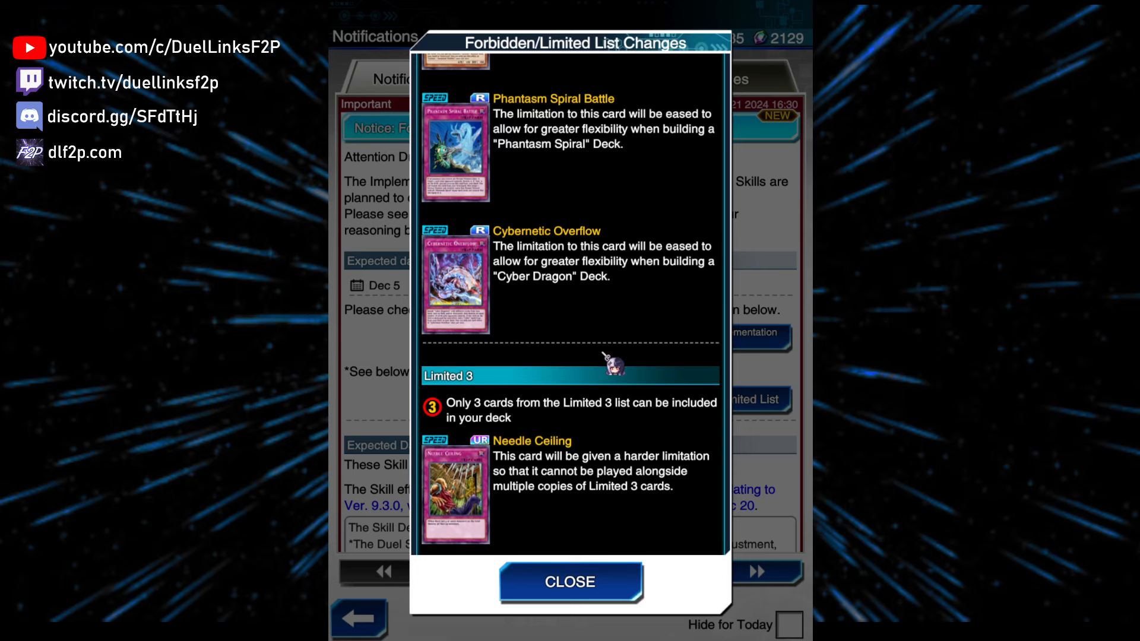
# Read the Limited 3 cards into the unlimited section with Dogmatika Punishment, Brave Neos and T.G. Limiter Removal.
pyautogui.scroll(-3)
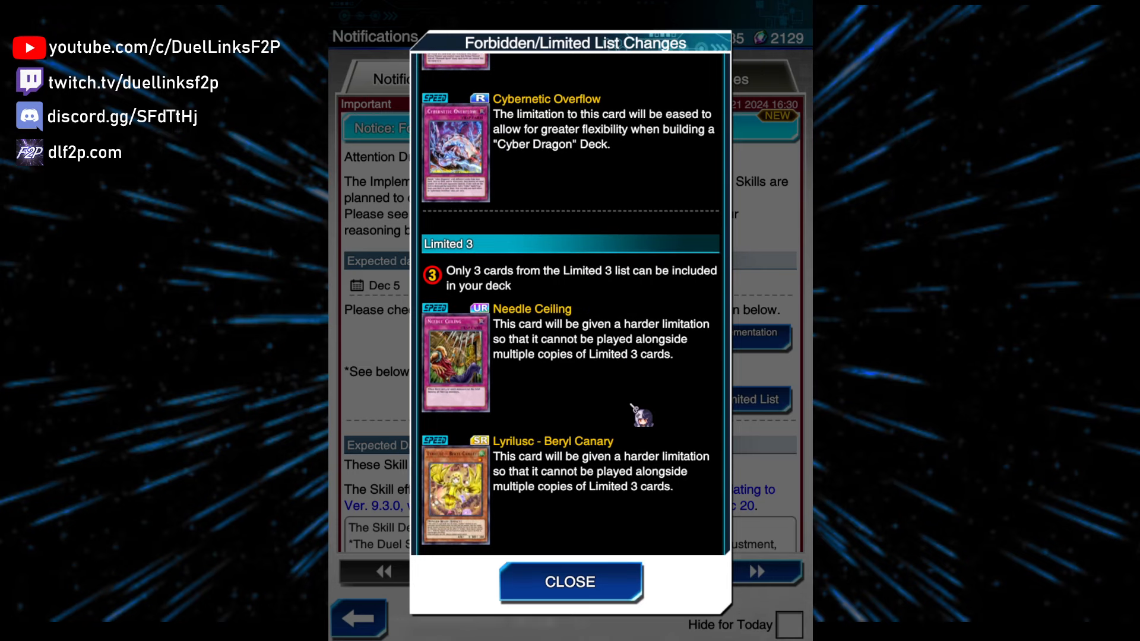
pyautogui.scroll(-3)
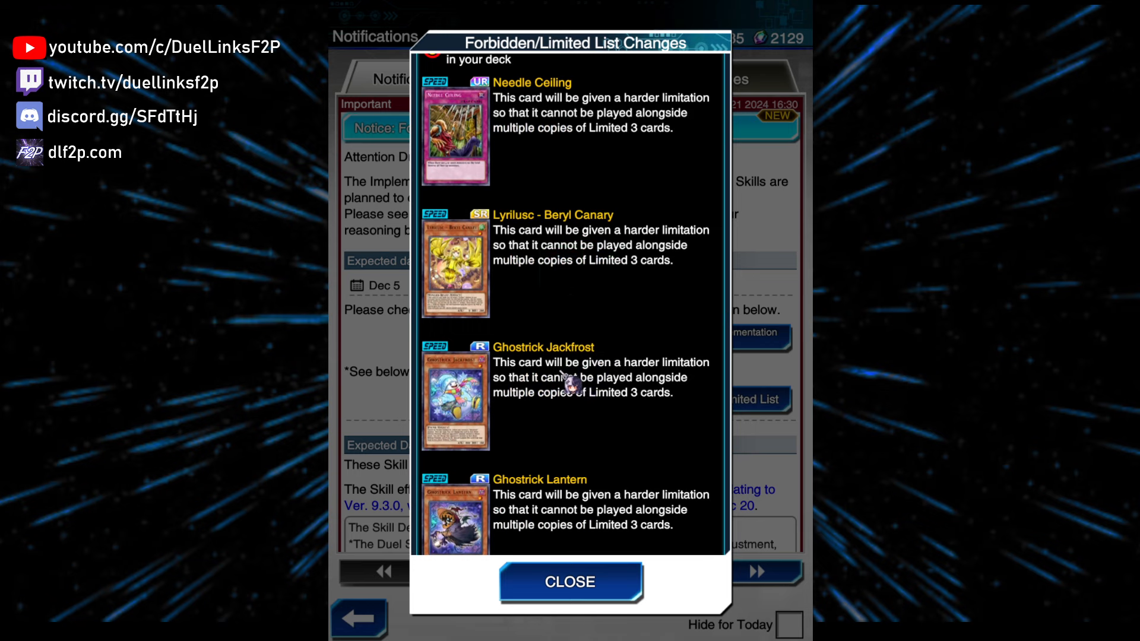
pyautogui.scroll(-3)
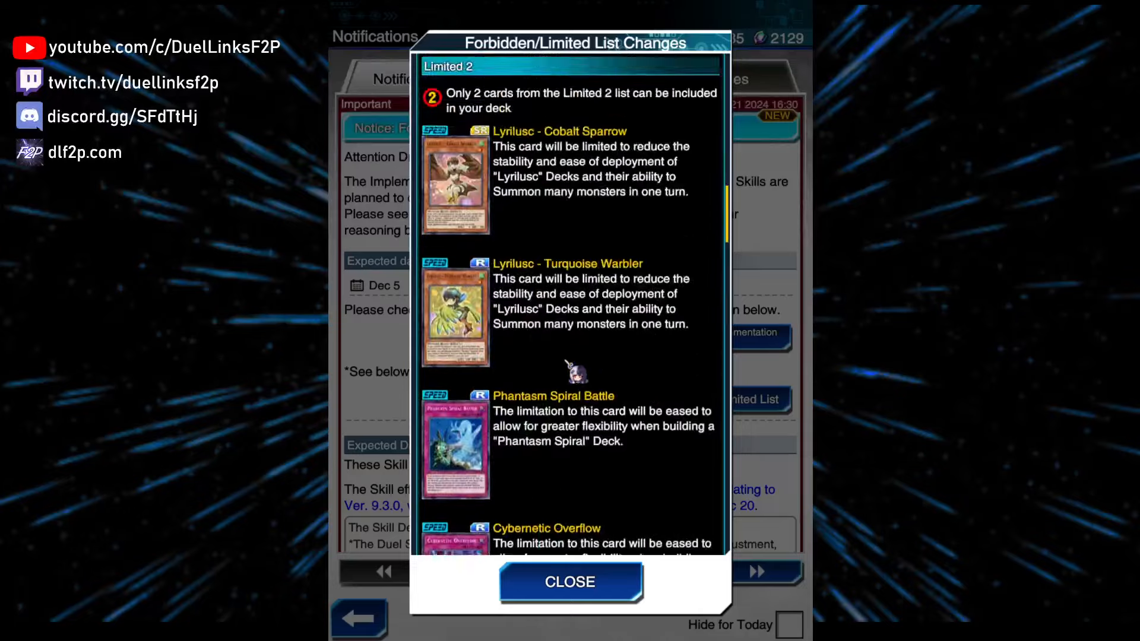
pyautogui.scroll(-3)
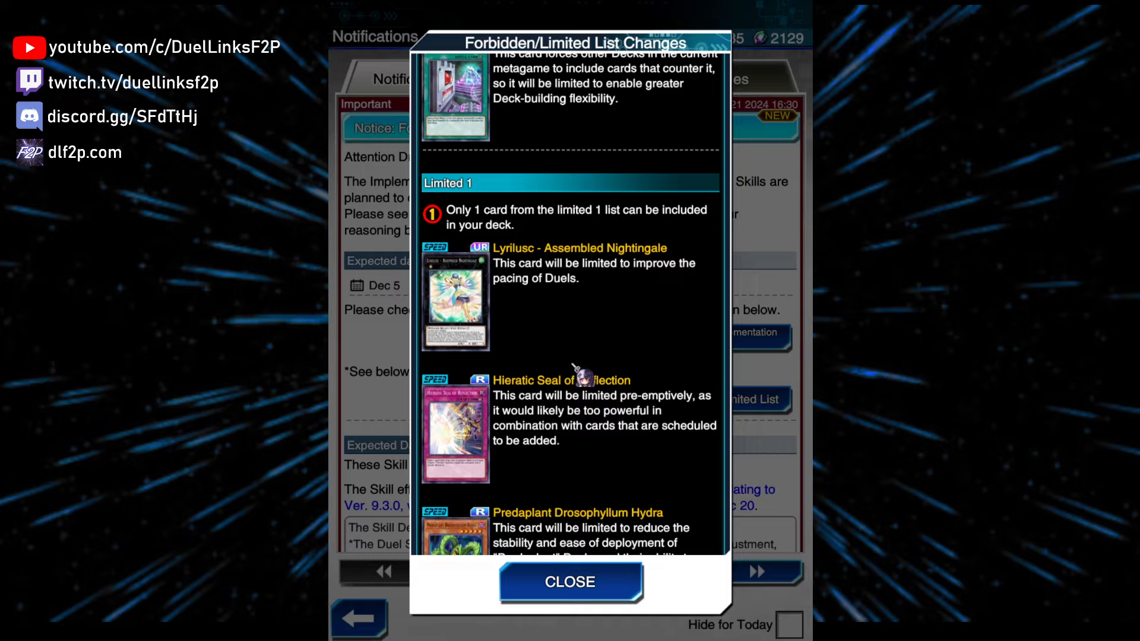
pyautogui.scroll(-3)
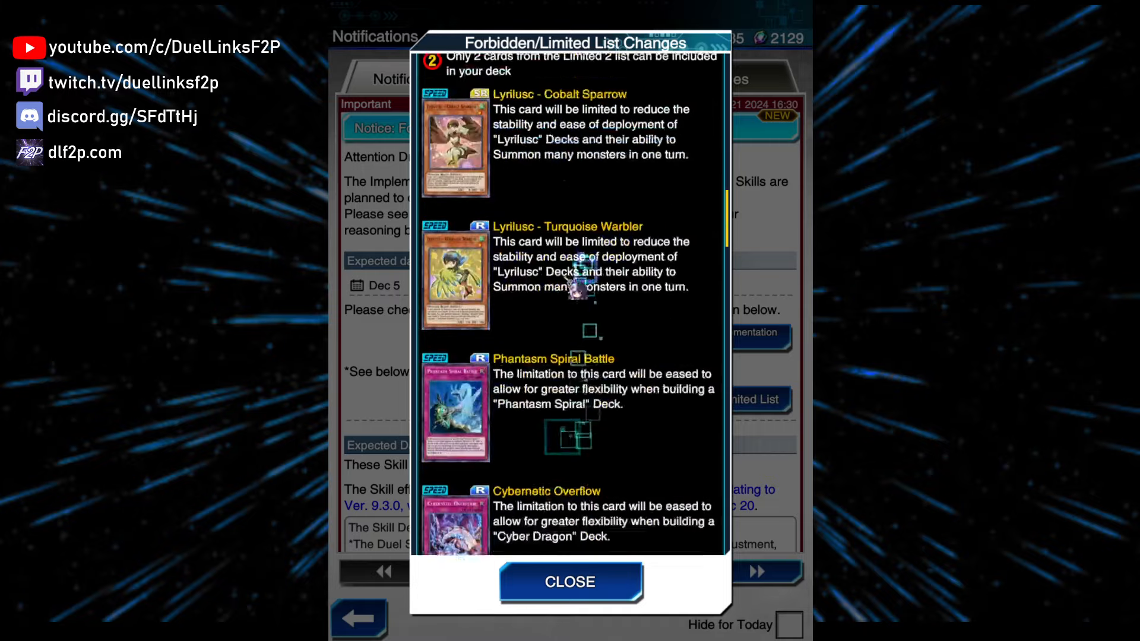
pyautogui.scroll(-3)
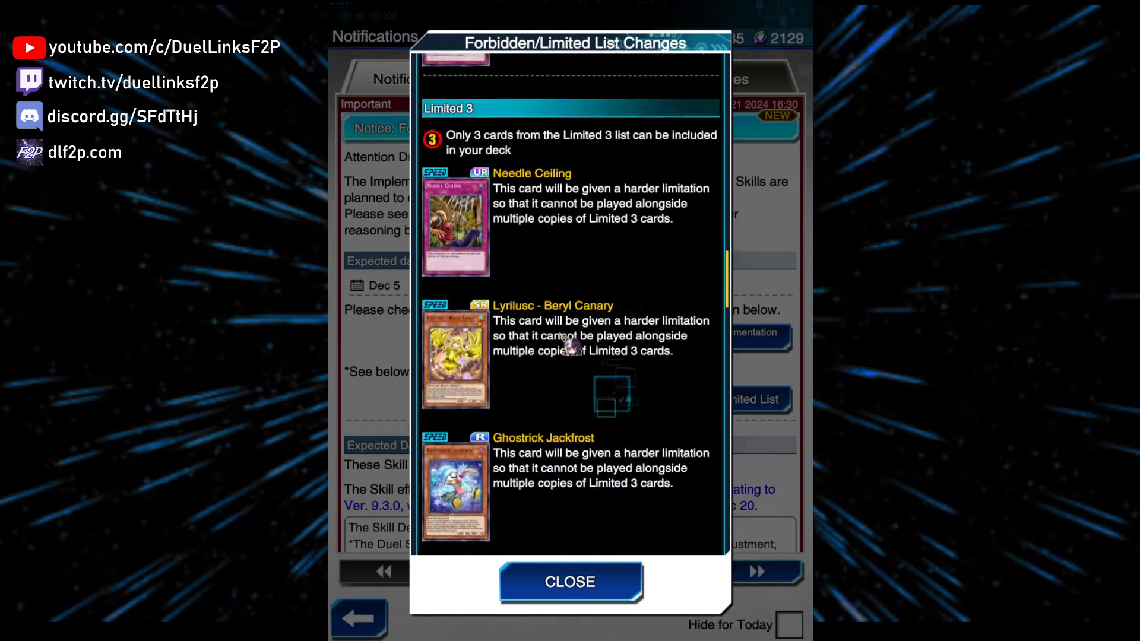
pyautogui.scroll(-3)
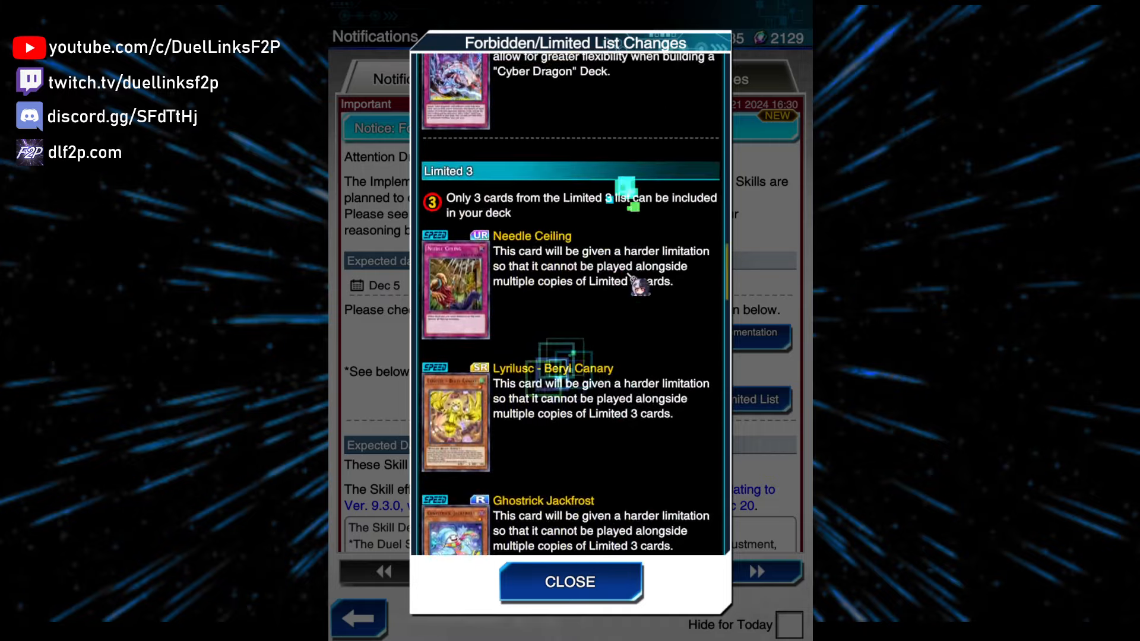
pyautogui.scroll(-3)
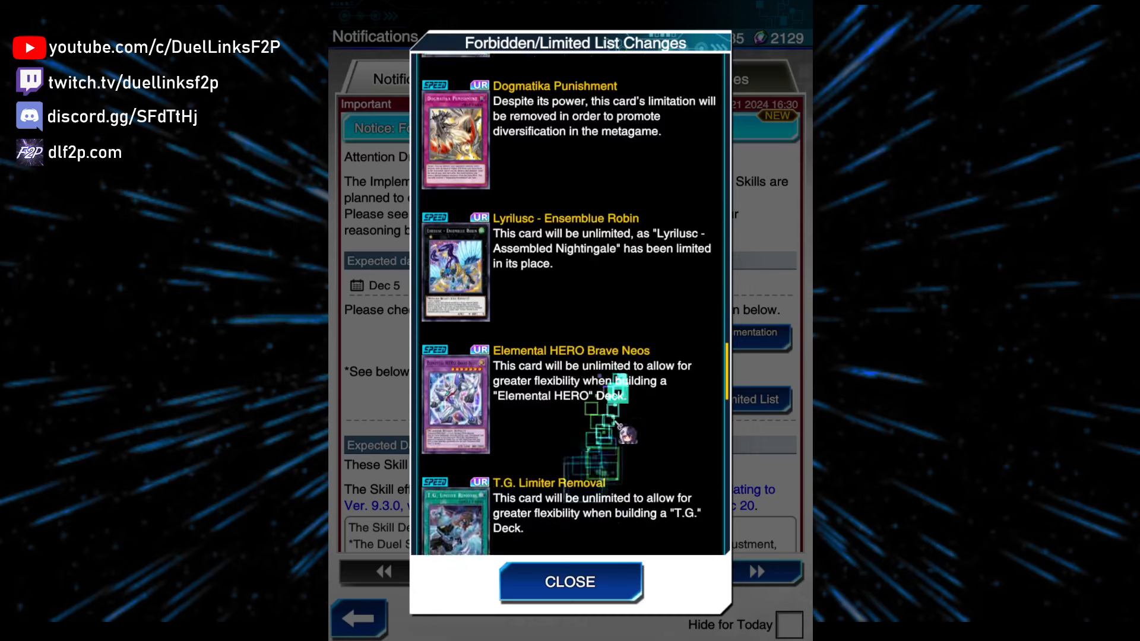
# Read to the closing message noting no Rush Duel changes, then return to the unlimited cards.
pyautogui.scroll(-3)
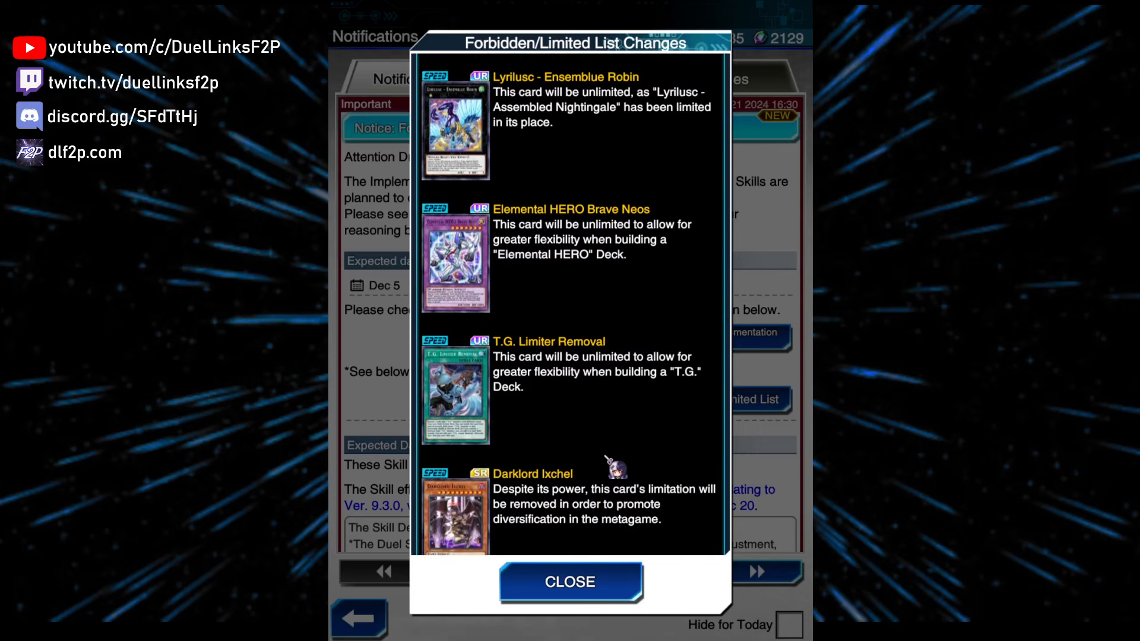
pyautogui.scroll(-3)
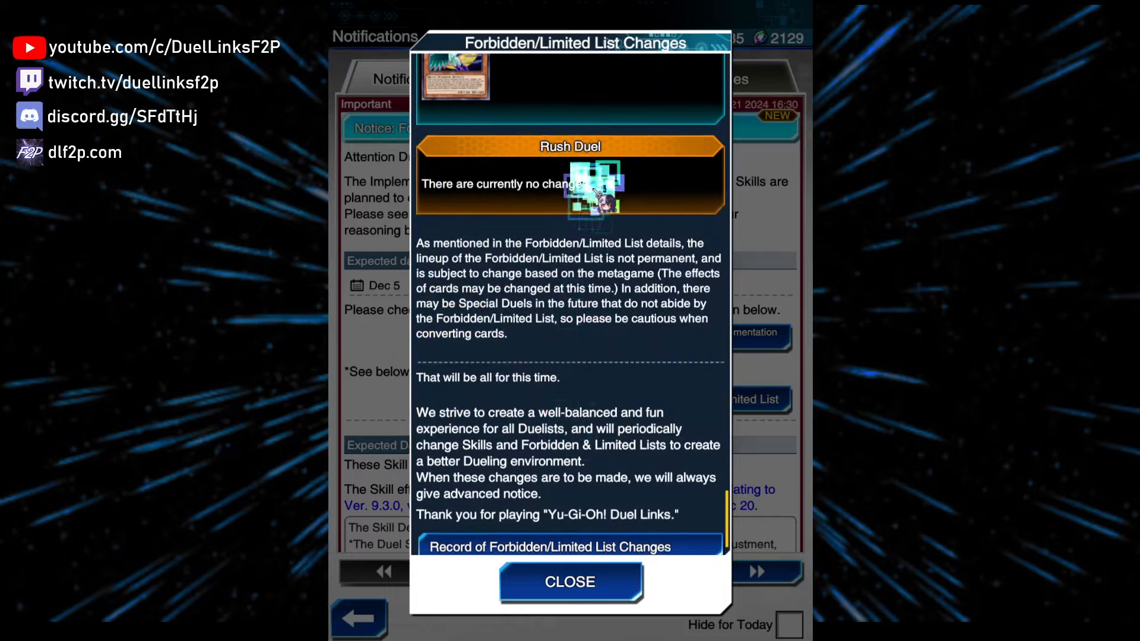
pyautogui.scroll(-3)
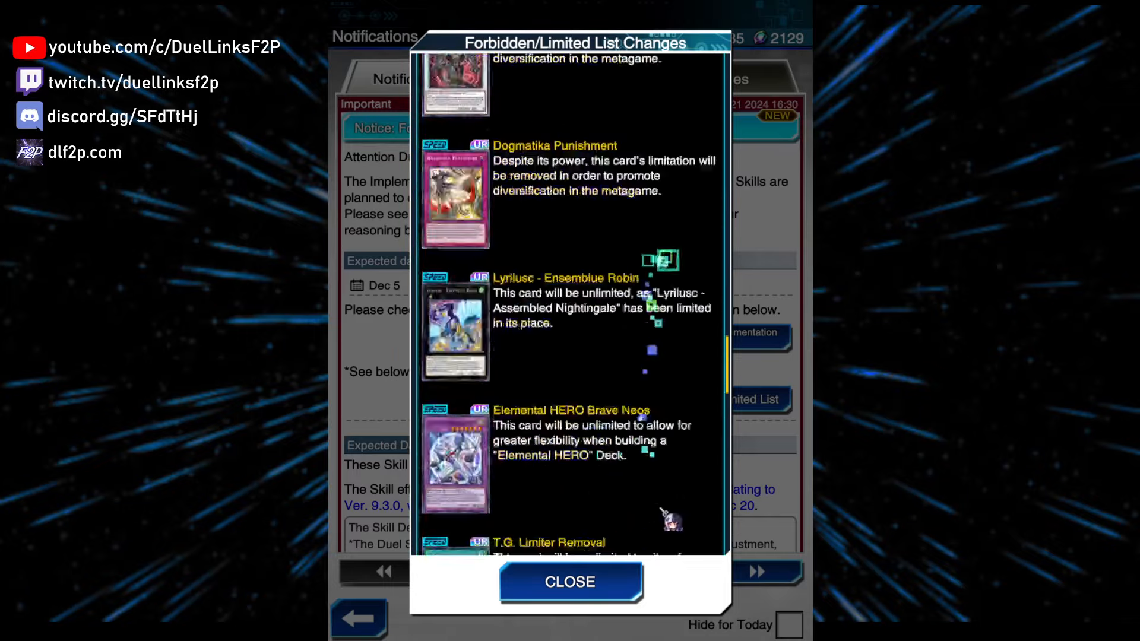
# Close the list changes and read the Skill Rebalancing reasons down to the updated Bloom of Avarice text.
pyautogui.click(569, 581)
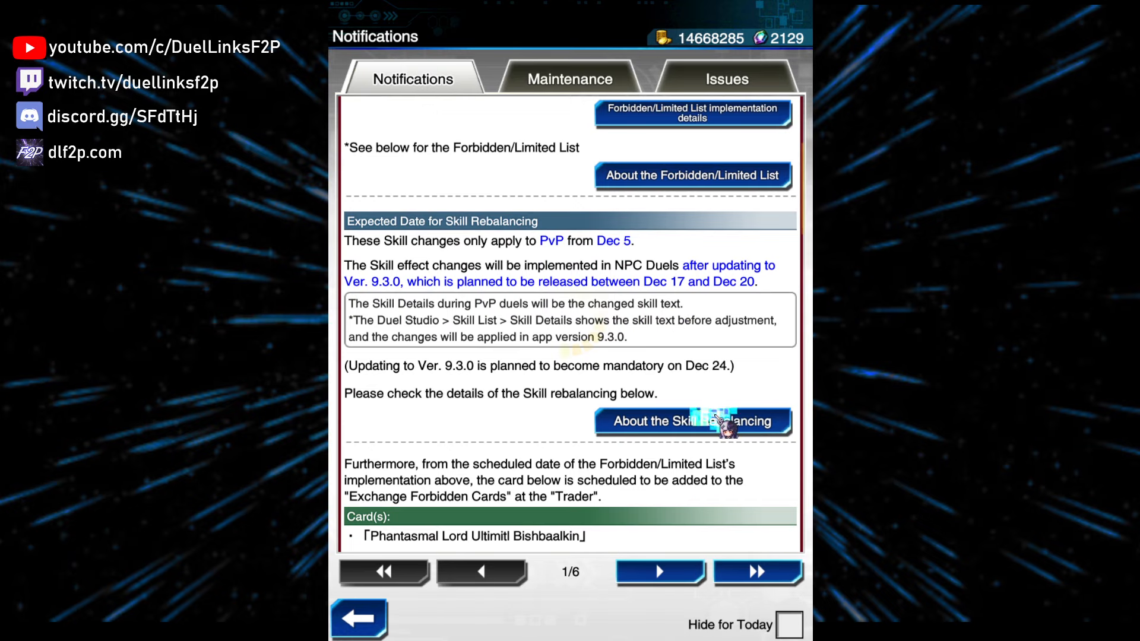
pyautogui.click(691, 422)
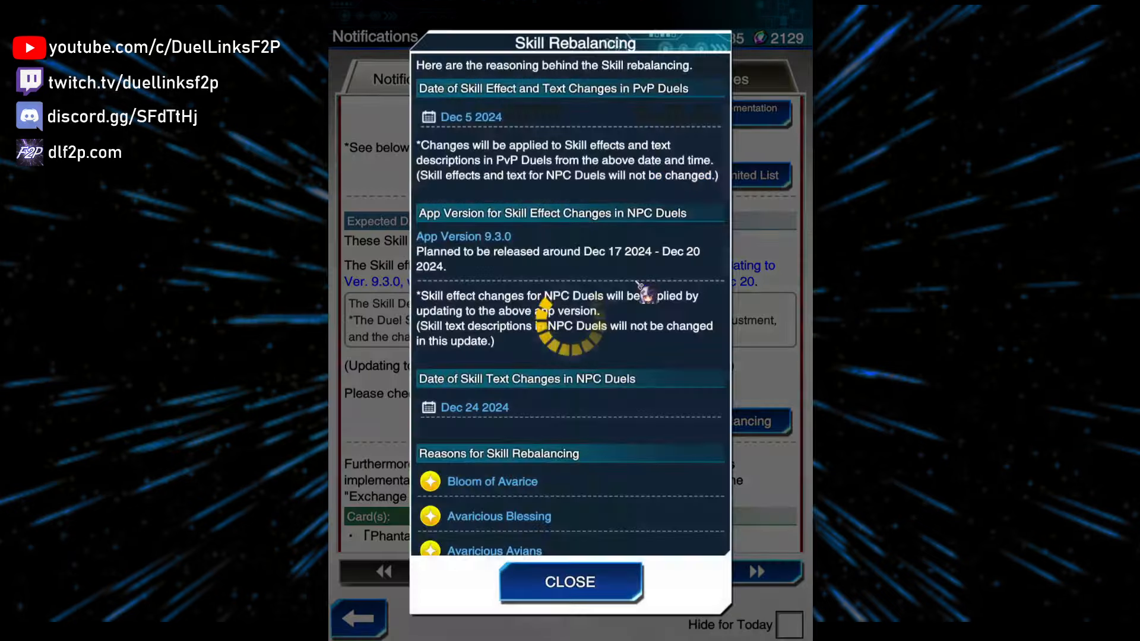
pyautogui.scroll(-3)
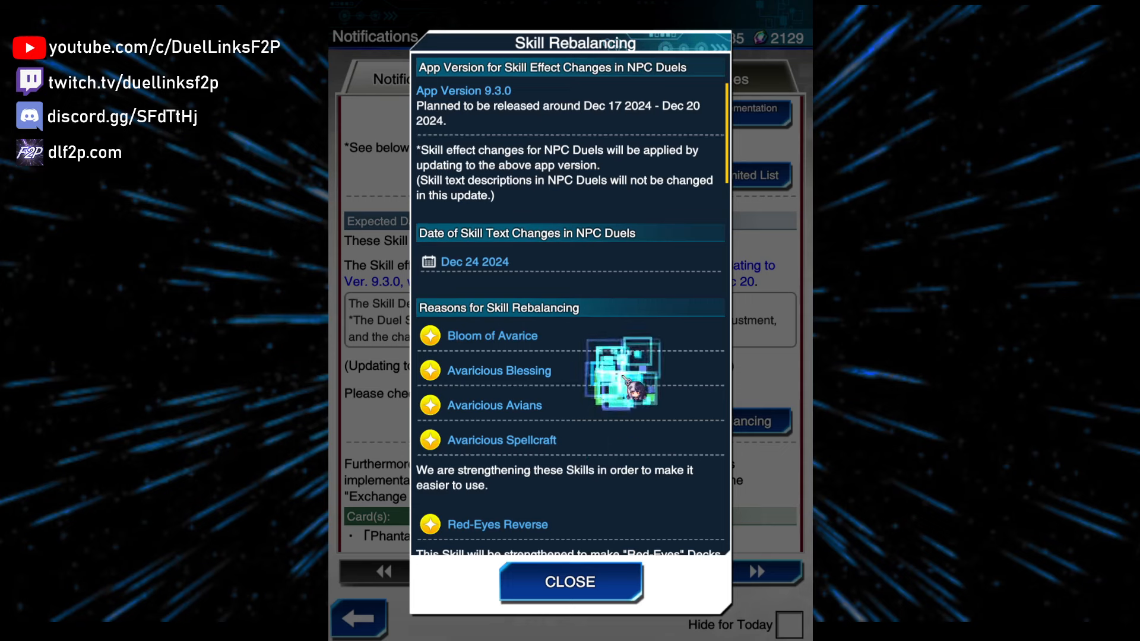
pyautogui.scroll(-3)
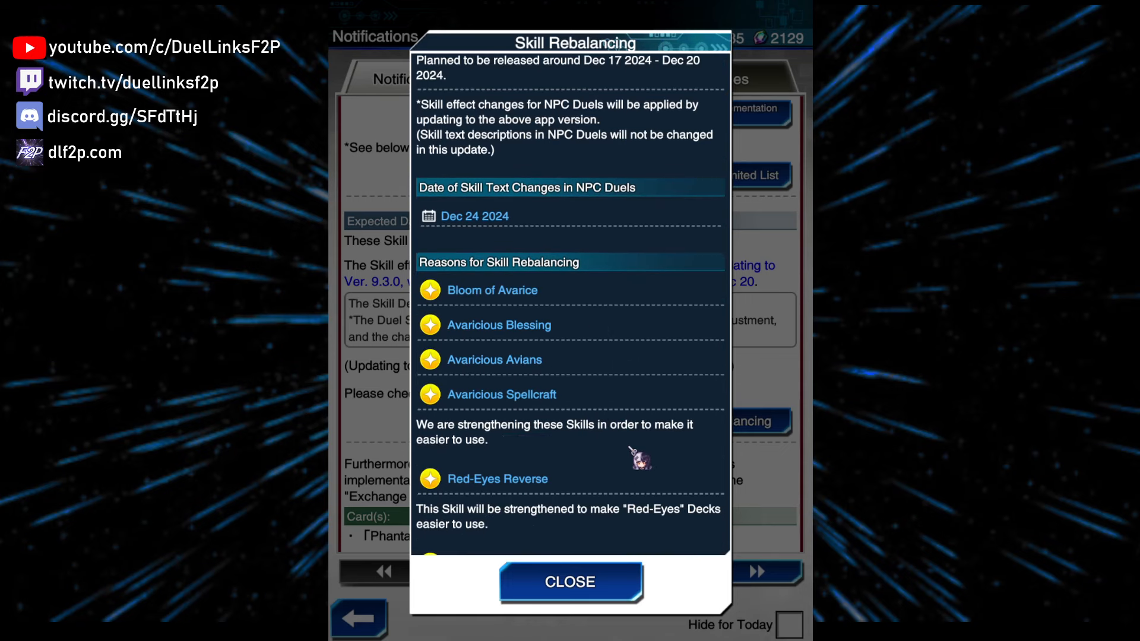
pyautogui.scroll(-3)
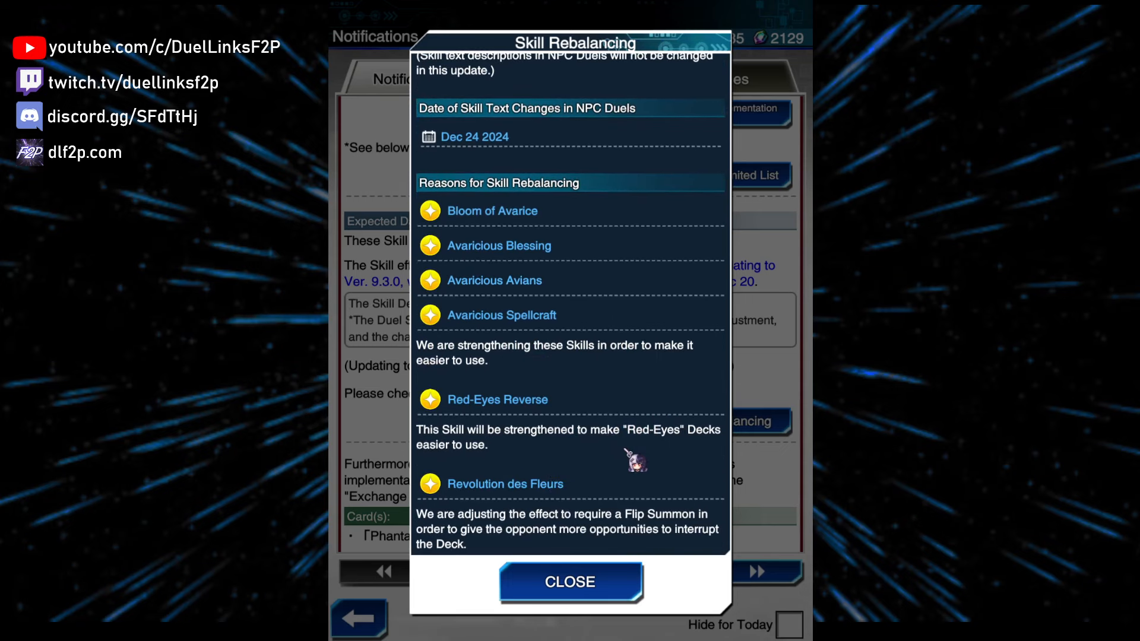
pyautogui.scroll(-3)
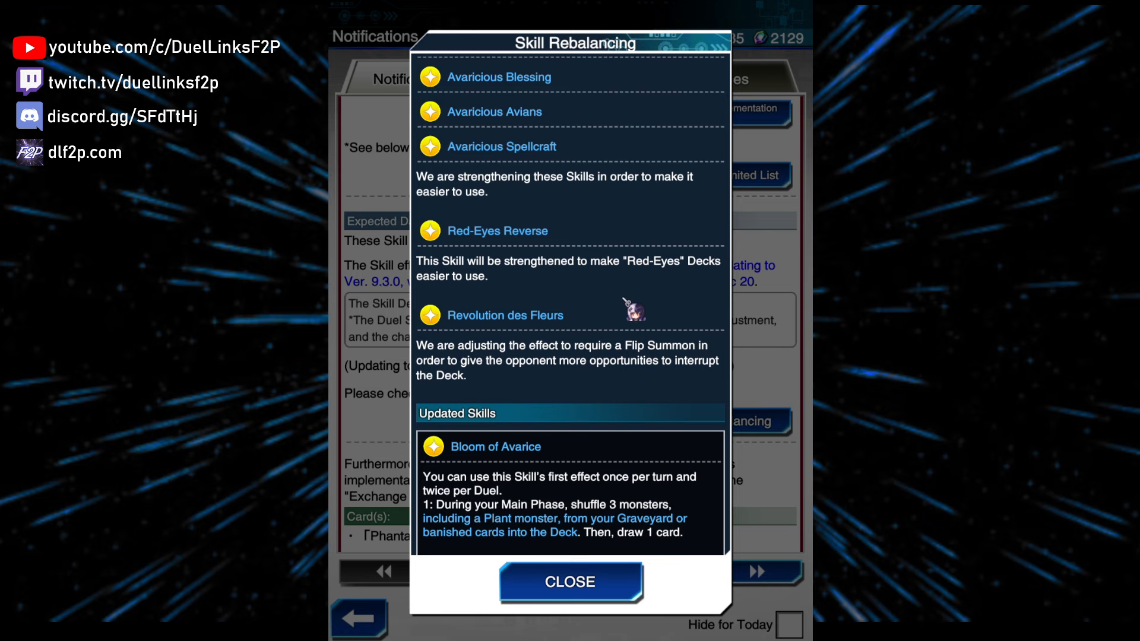
# Read the updated Avaricious skill texts down to Red-Eyes Reverse and its earlier wording.
pyautogui.scroll(-3)
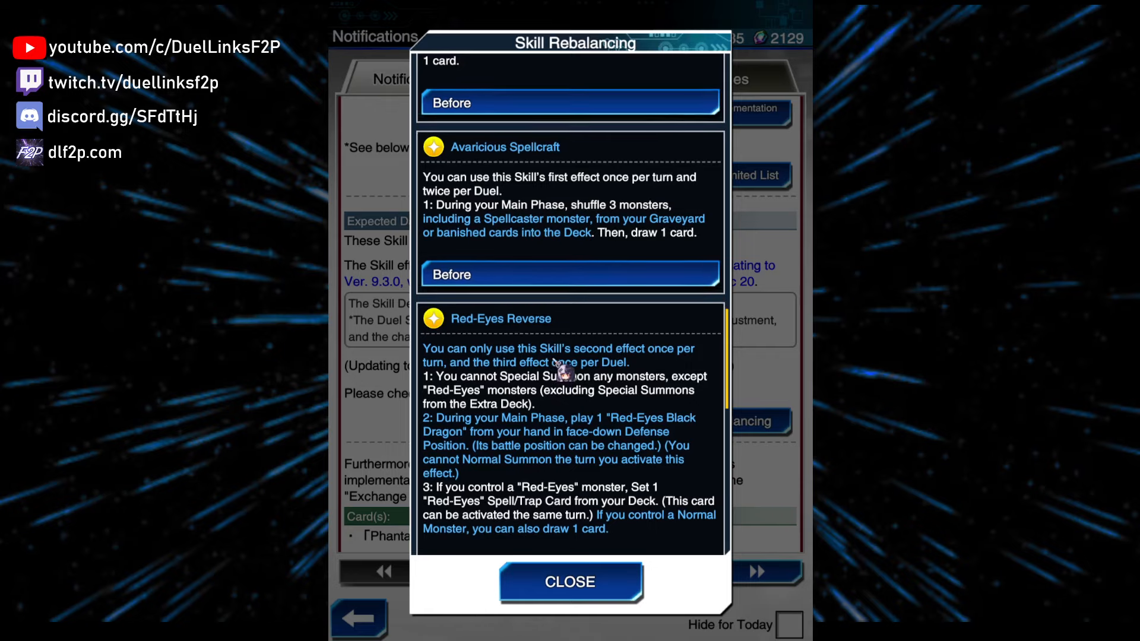
pyautogui.scroll(-3)
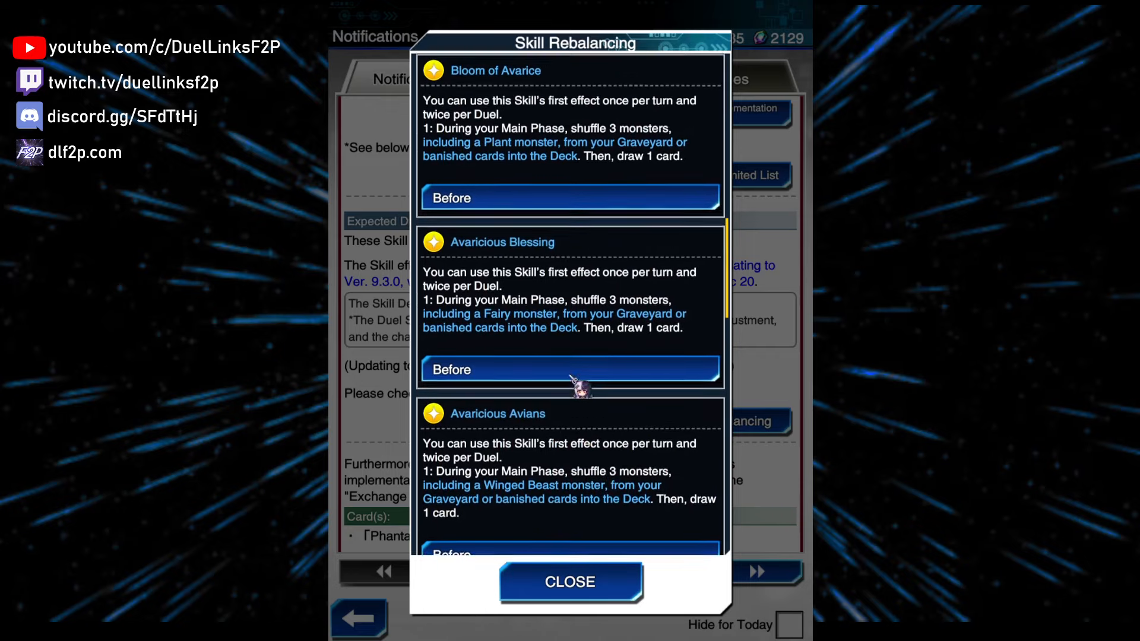
pyautogui.scroll(-3)
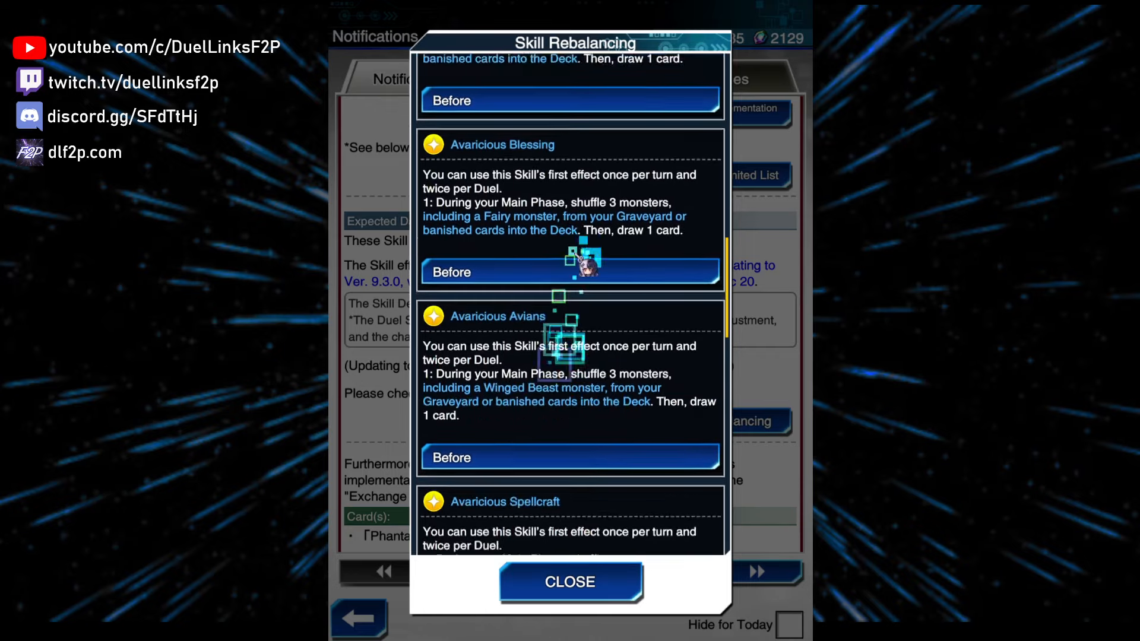
pyautogui.scroll(-3)
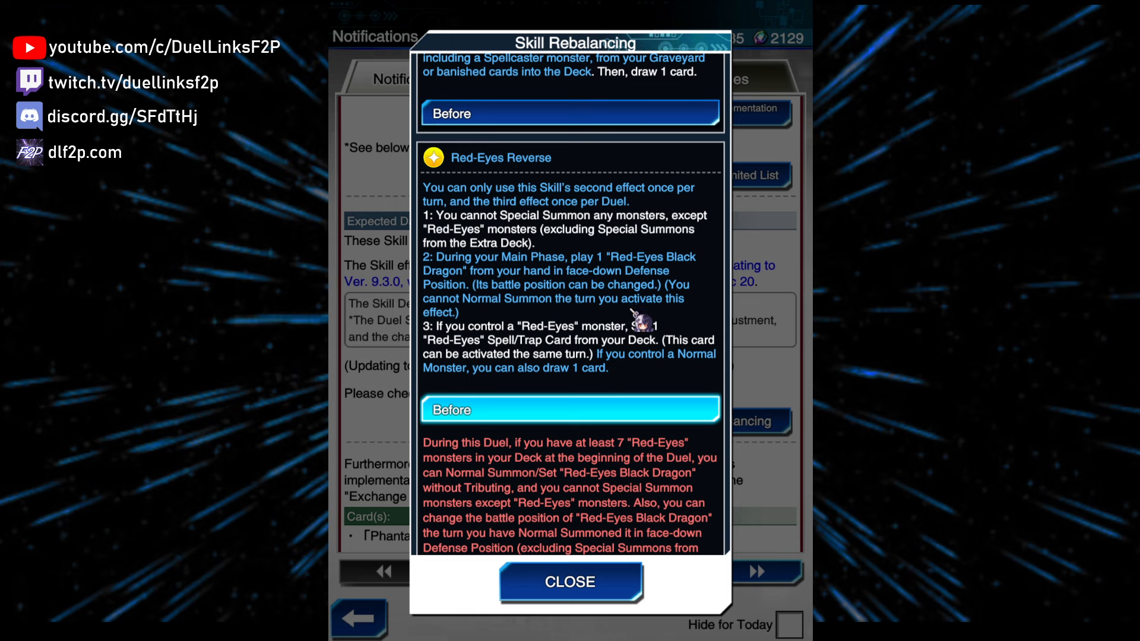
pyautogui.moveTo(636, 322)
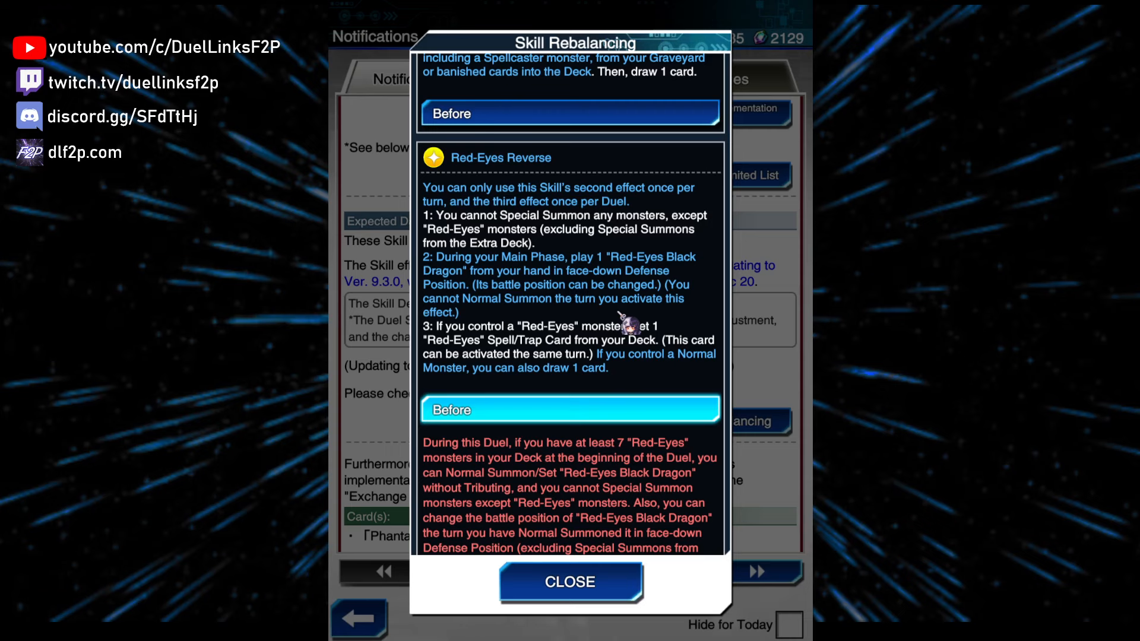
pyautogui.scroll(-3)
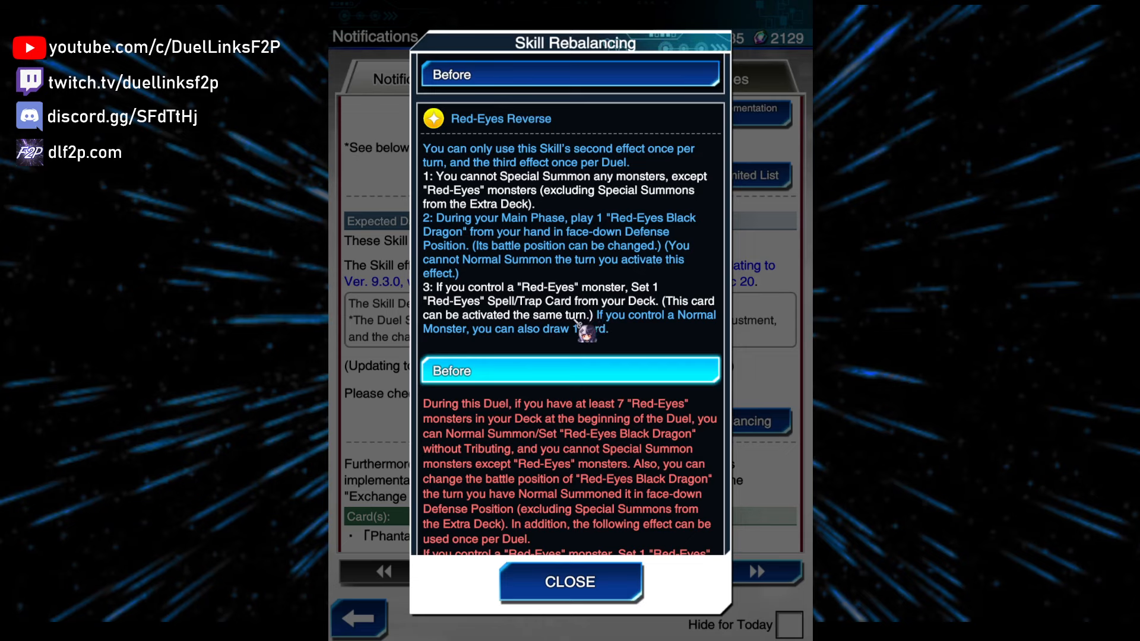
pyautogui.scroll(-3)
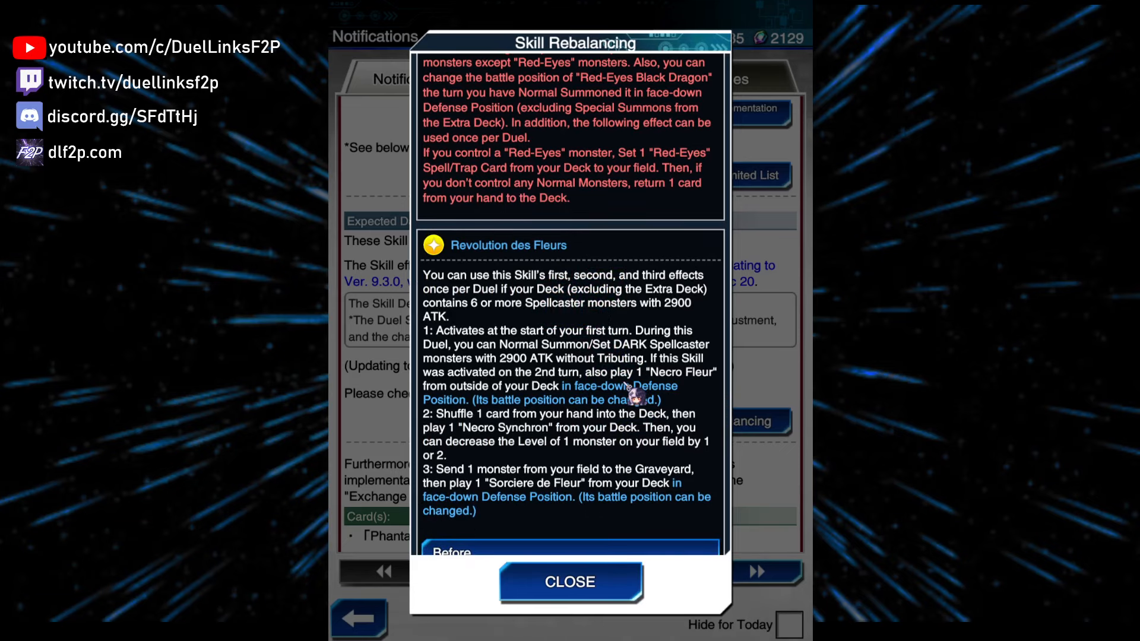
pyautogui.moveTo(654, 384)
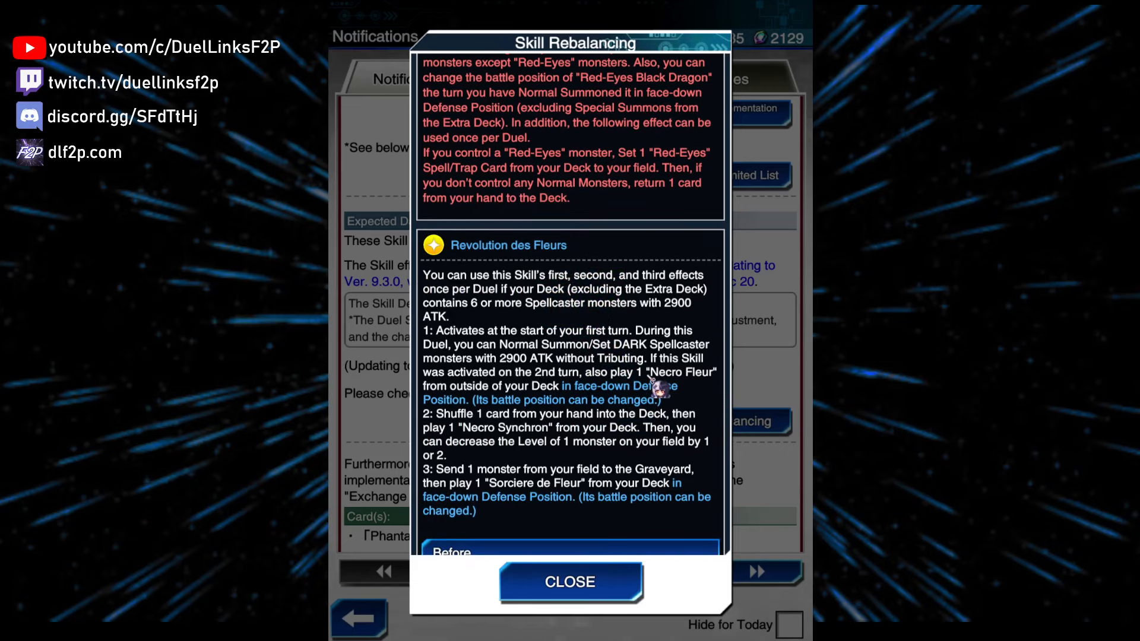
# Scroll past the full Revolution des Fleurs text to its Before header and closing disclaimer.
pyautogui.scroll(-3)
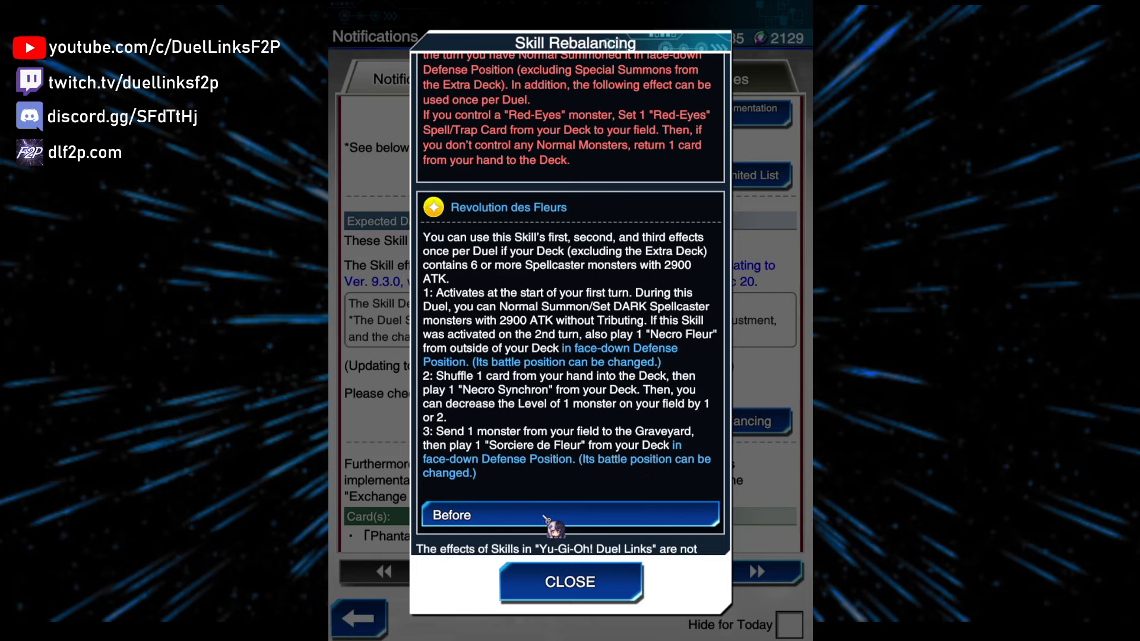
# Expand the earlier Revolution des Fleurs wording beneath the updated text and read it through.
pyautogui.click(568, 513)
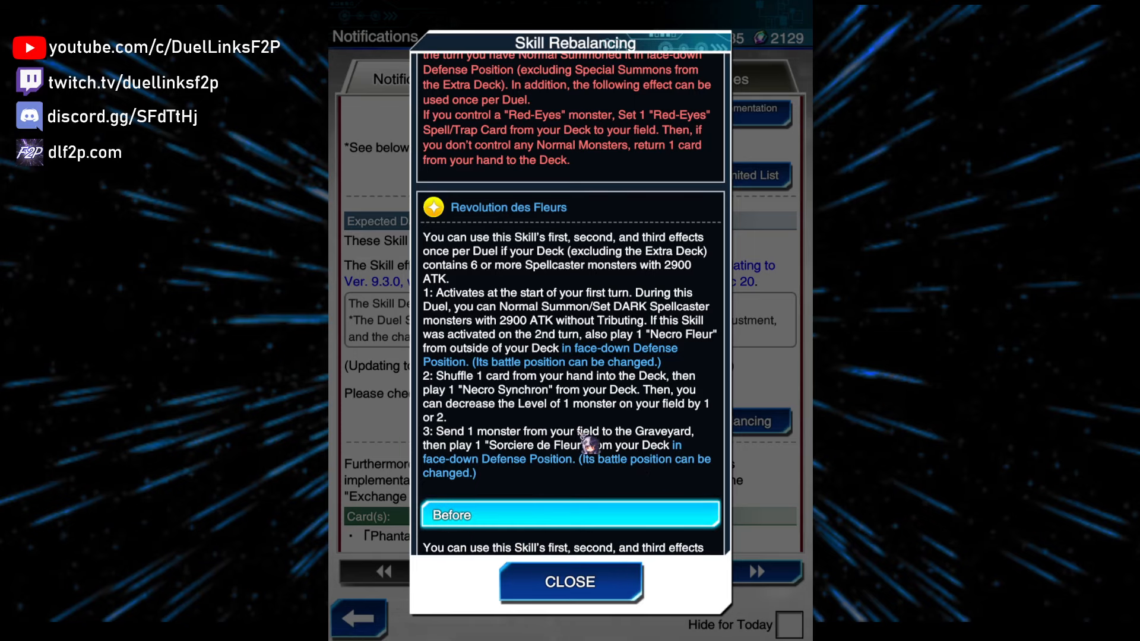
pyautogui.scroll(-3)
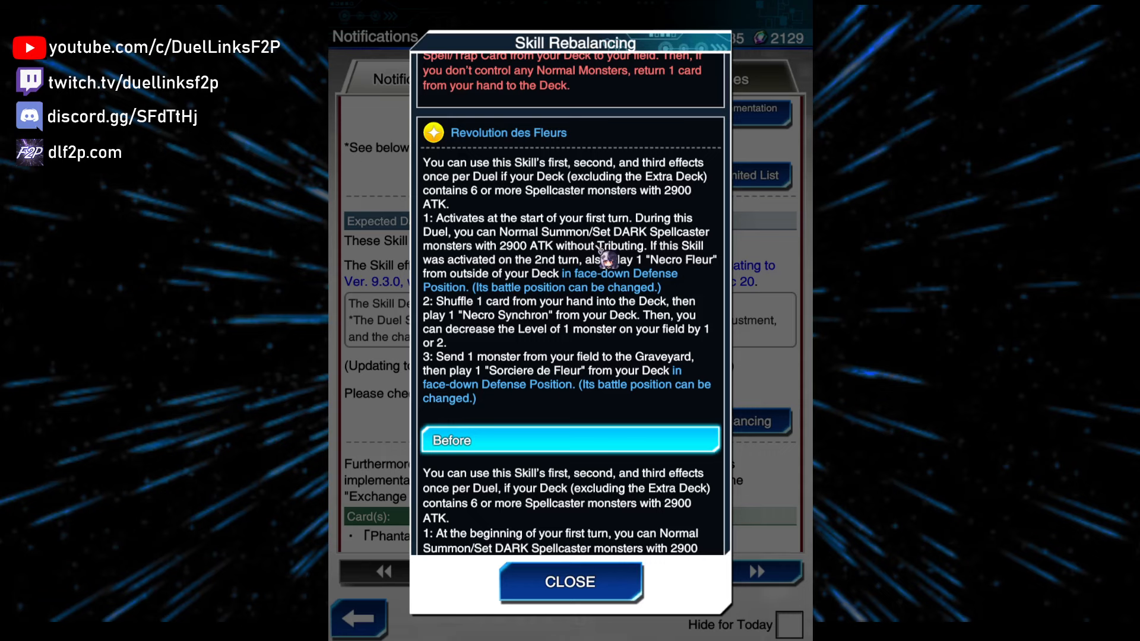
pyautogui.moveTo(582, 273)
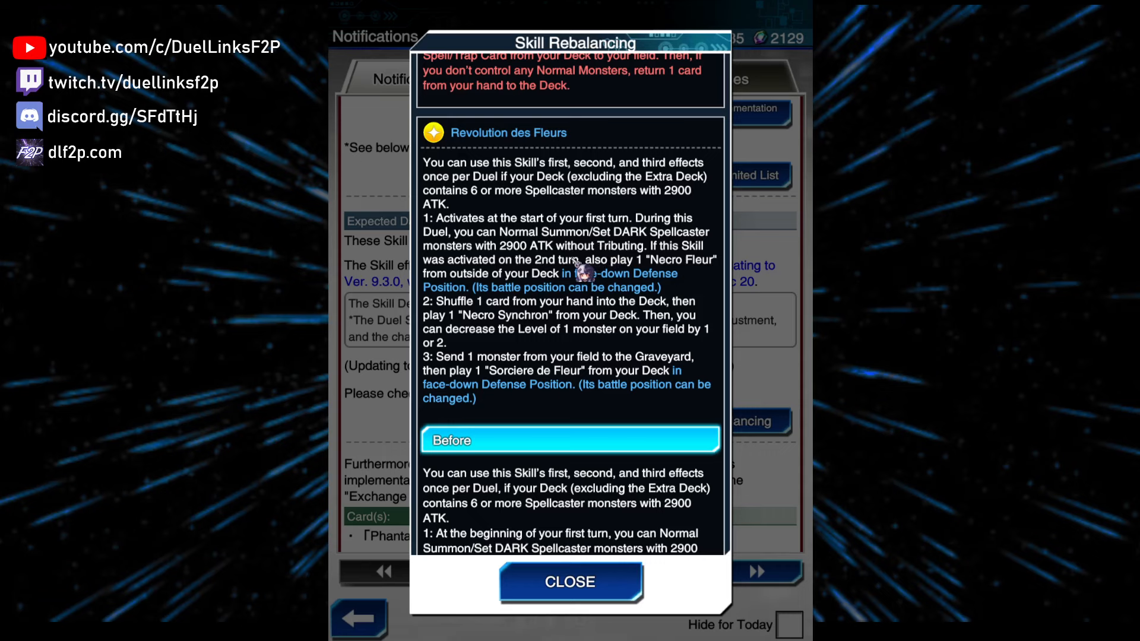
pyautogui.moveTo(643, 328)
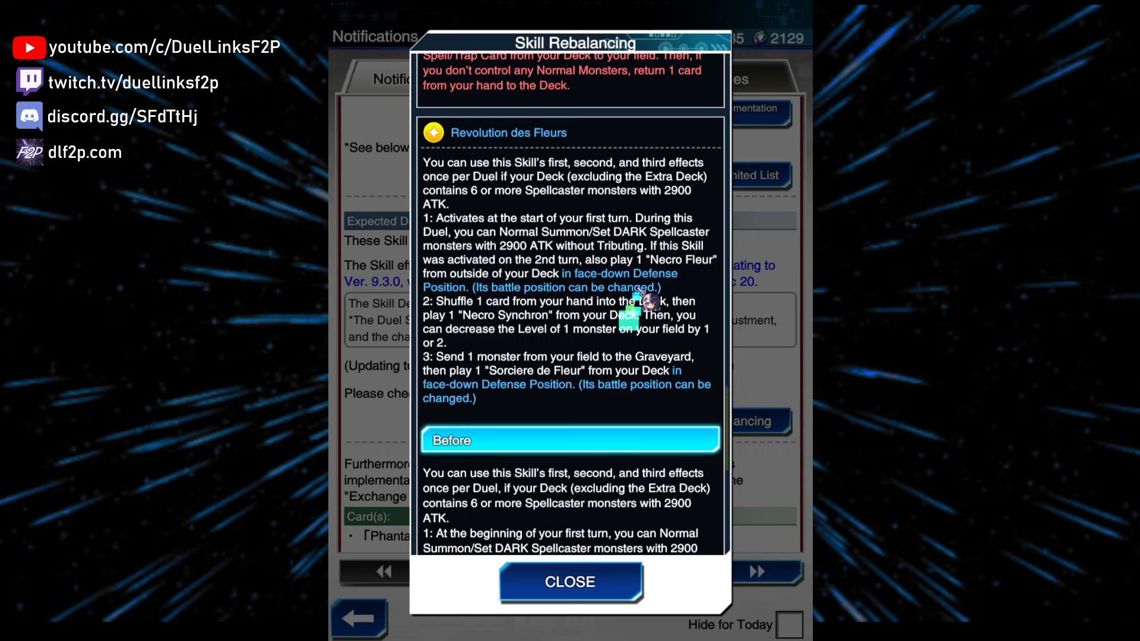
pyautogui.scroll(-3)
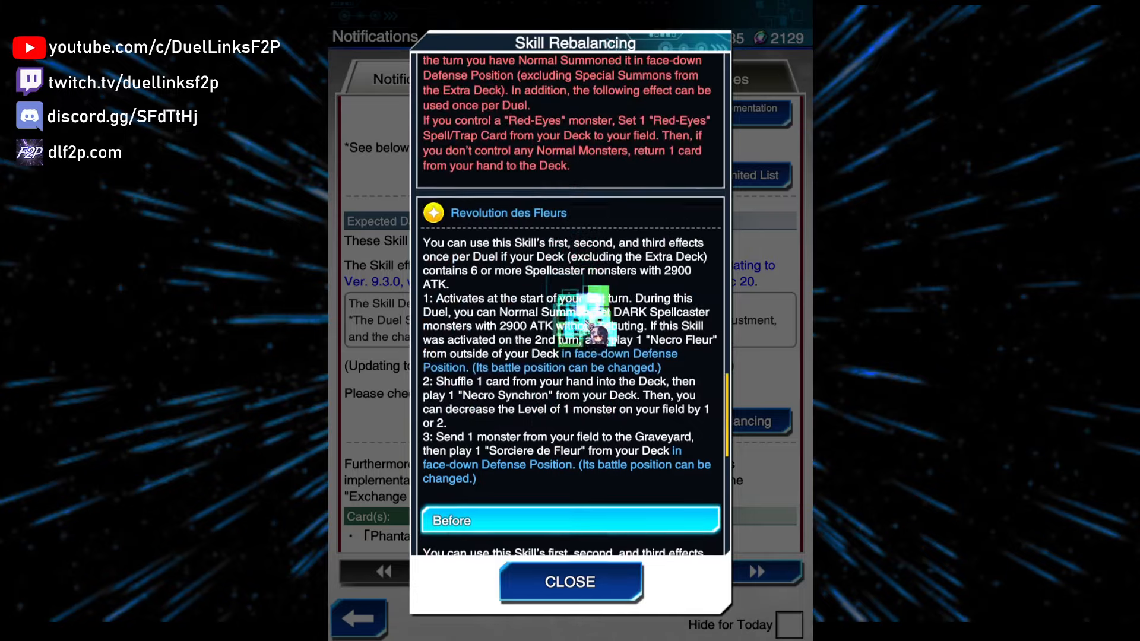
# Scroll the Forbidden/Limited List Changes down to the Limited 2 Lyrilusc and Phantasm Spiral Battle cards.
pyautogui.scroll(-3)
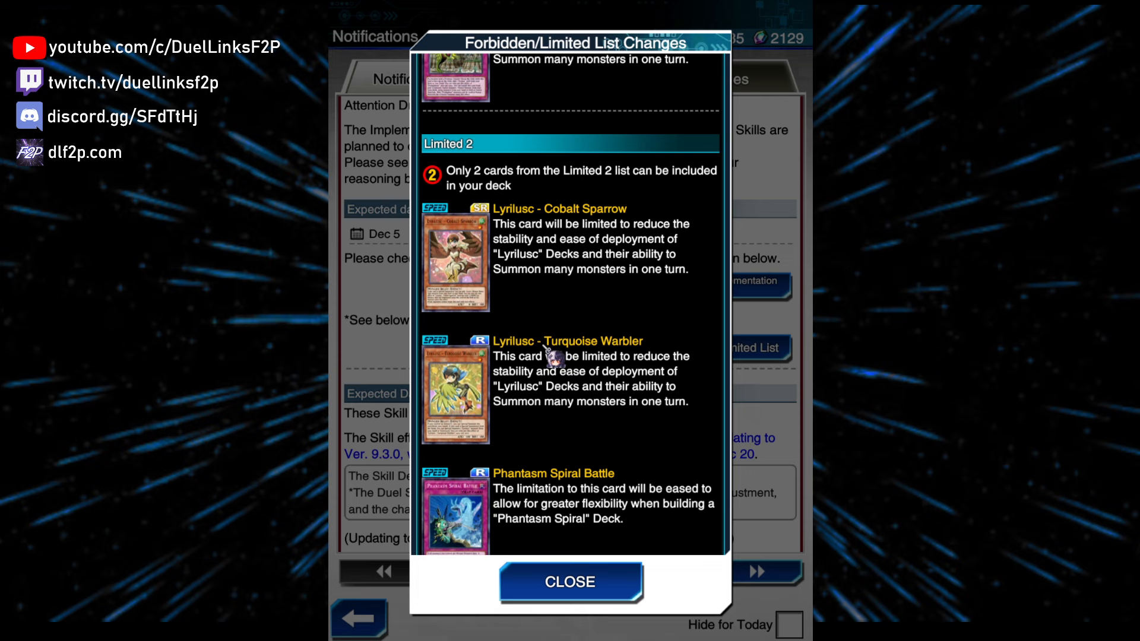
# Read past the Ghostrick and Draco Berserker changes and close the notice, returning to Notifications.
pyautogui.scroll(-3)
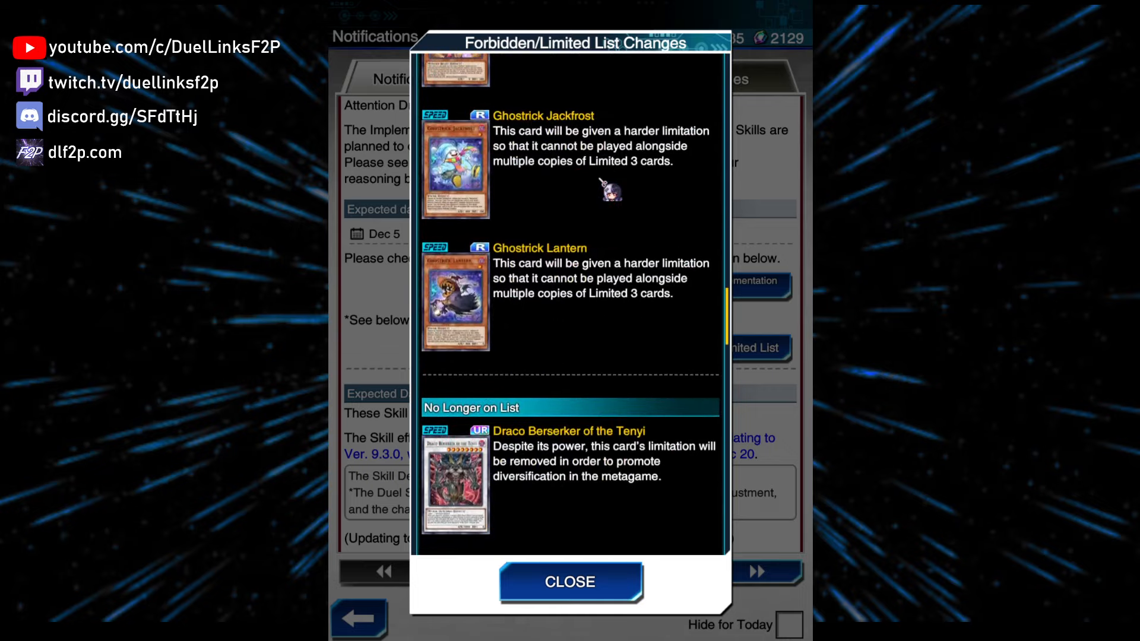
pyautogui.click(570, 582)
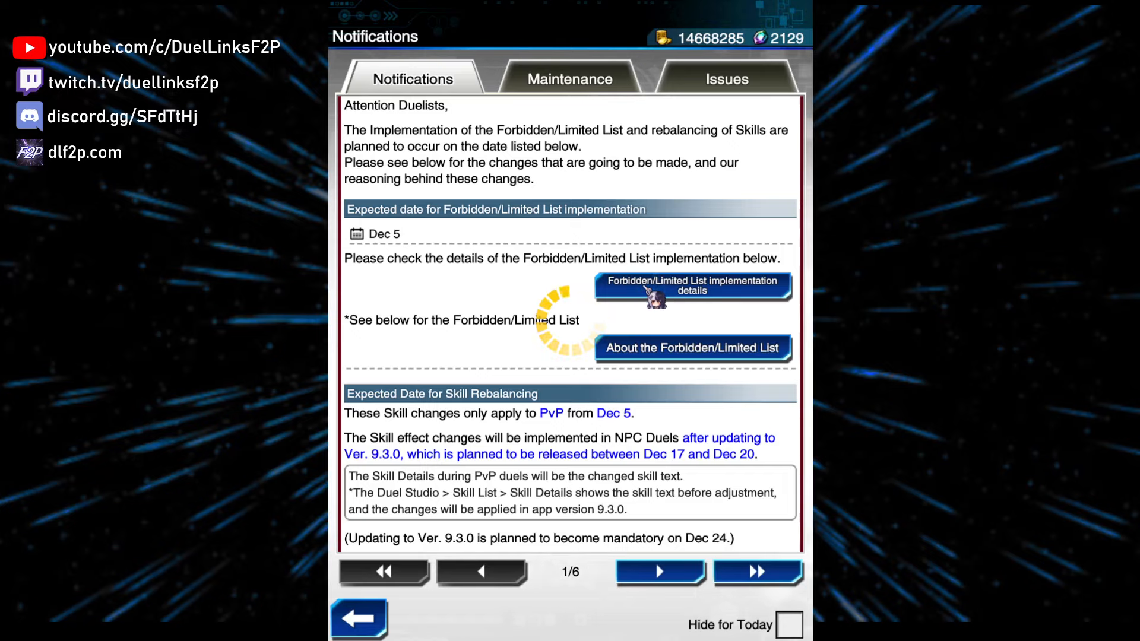
pyautogui.click(691, 286)
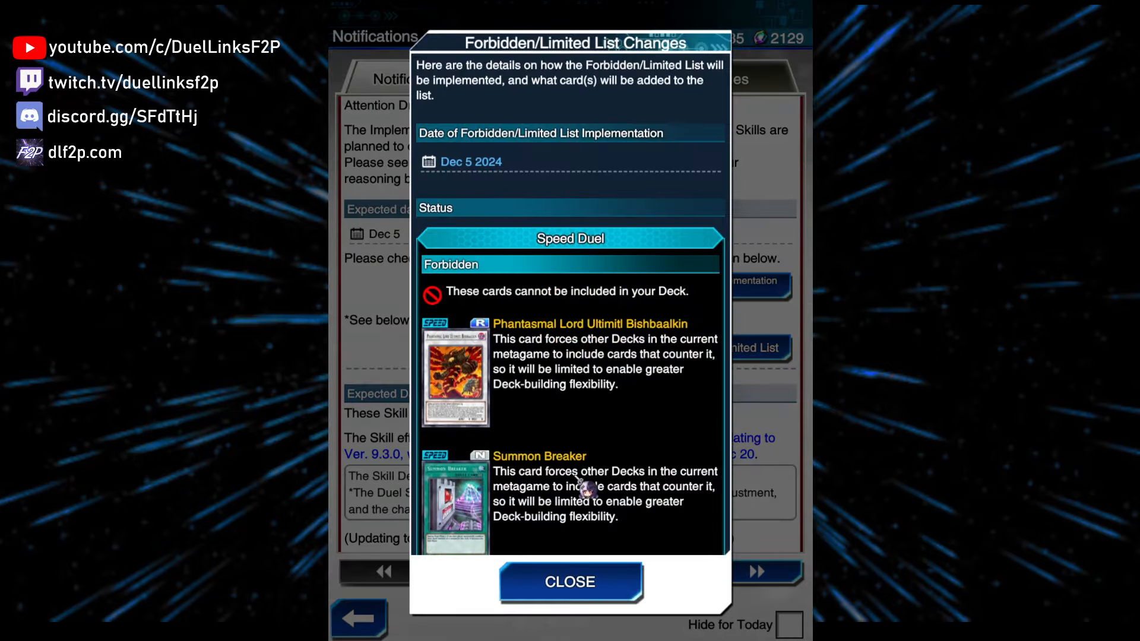
pyautogui.scroll(-3)
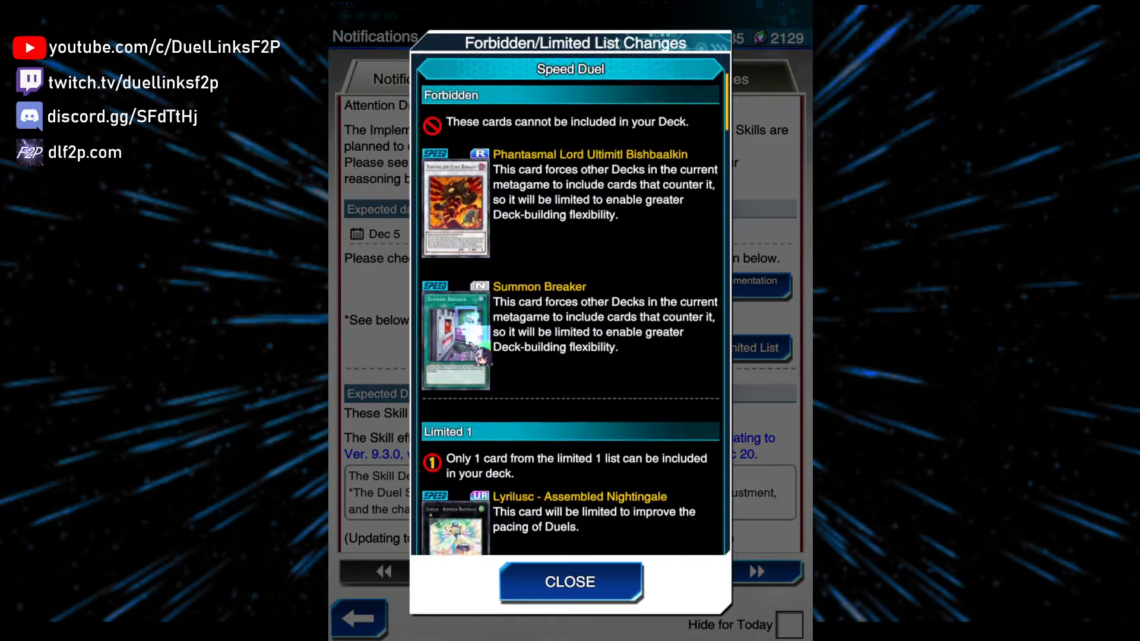
pyautogui.click(454, 338)
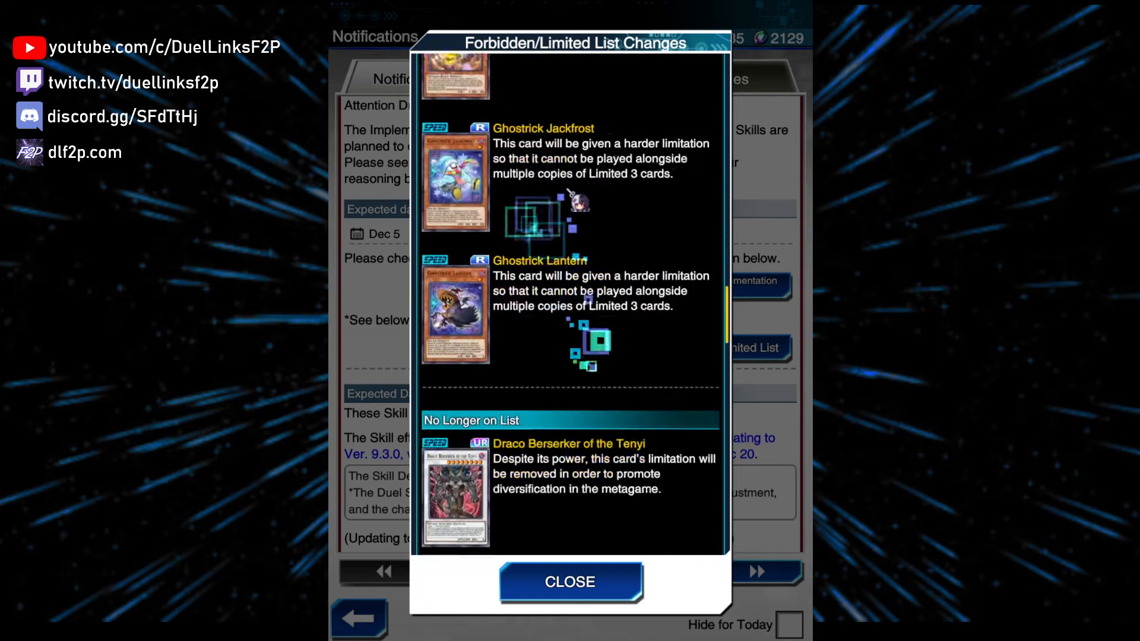
pyautogui.scroll(-3)
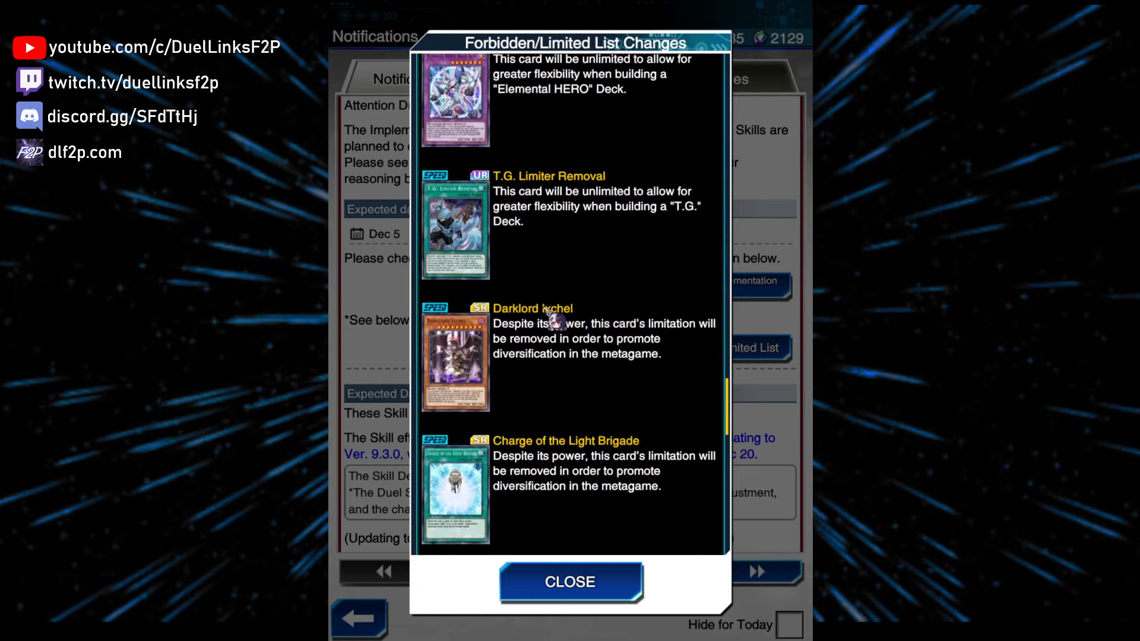
pyautogui.scroll(-3)
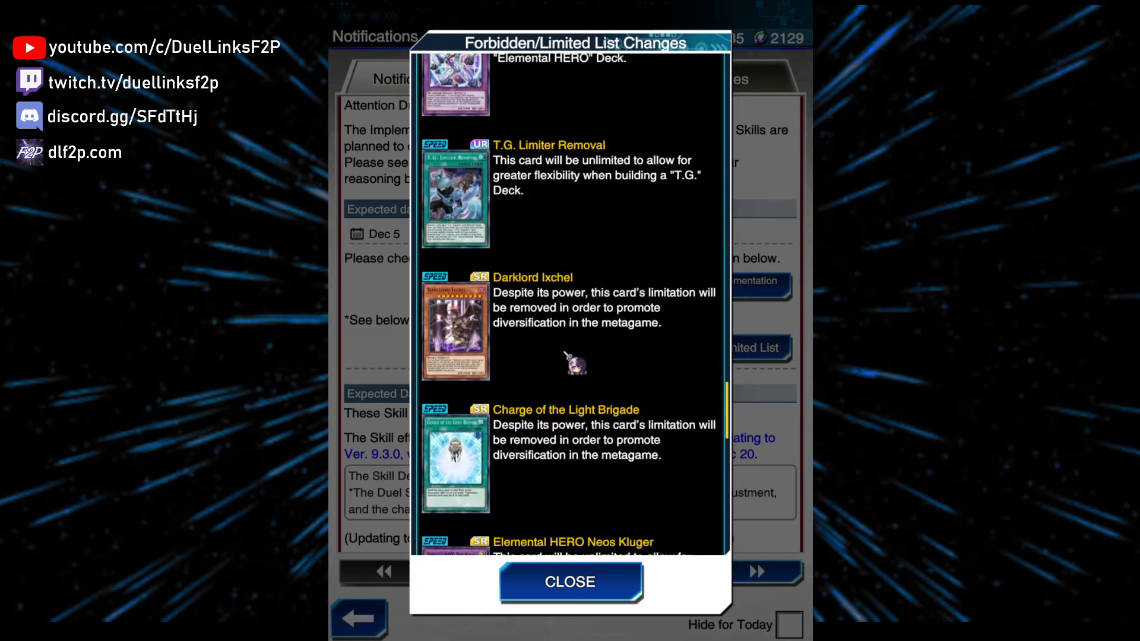
pyautogui.scroll(-3)
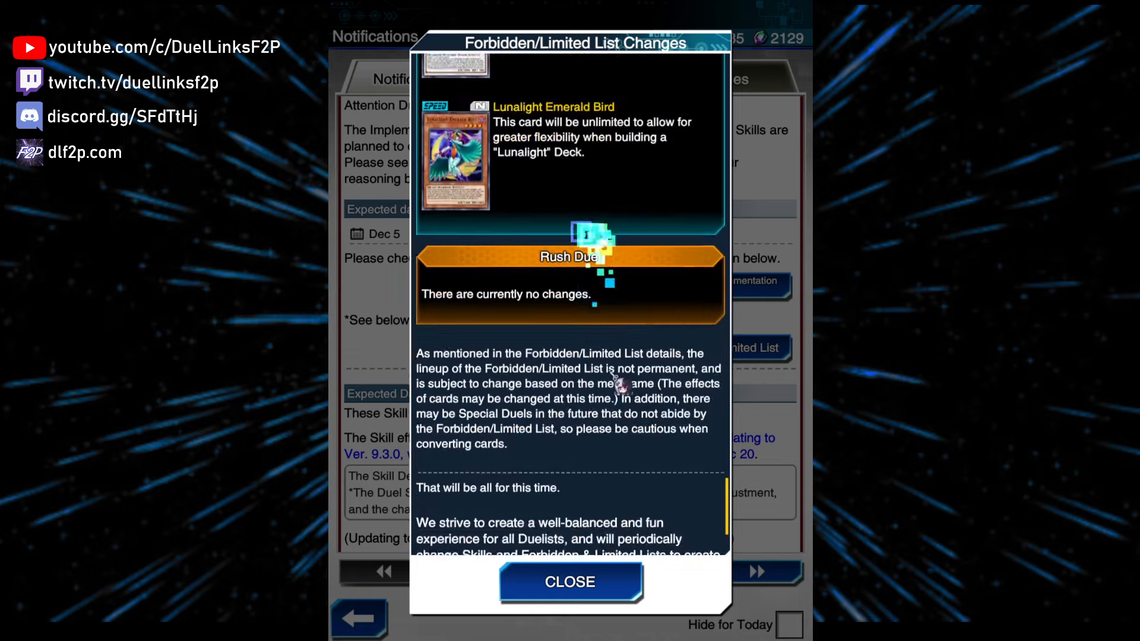
pyautogui.click(570, 582)
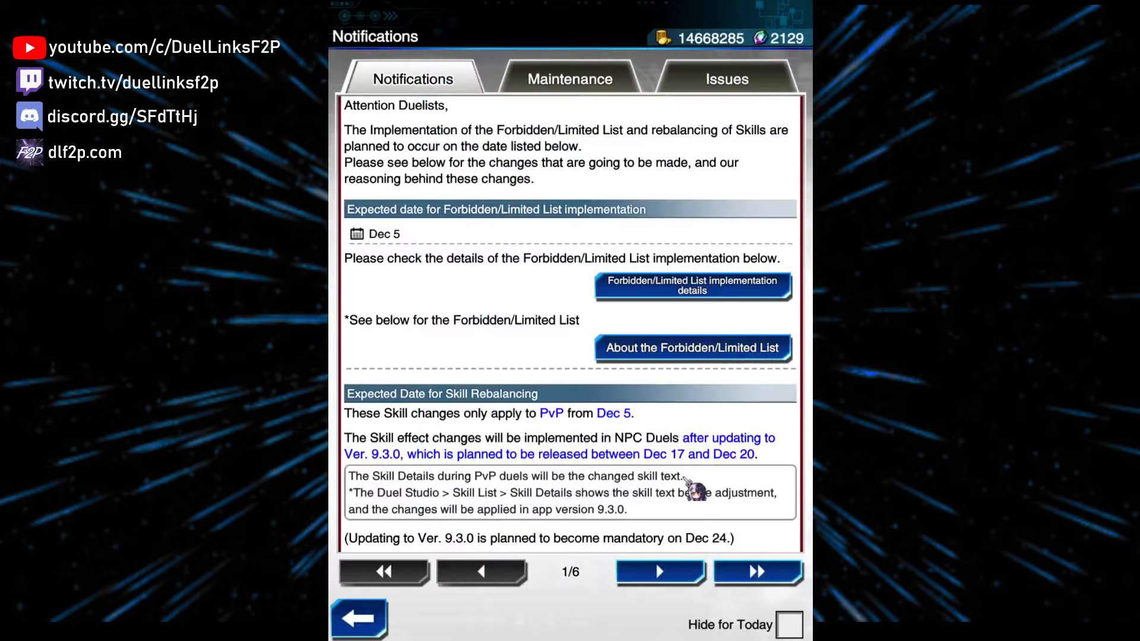